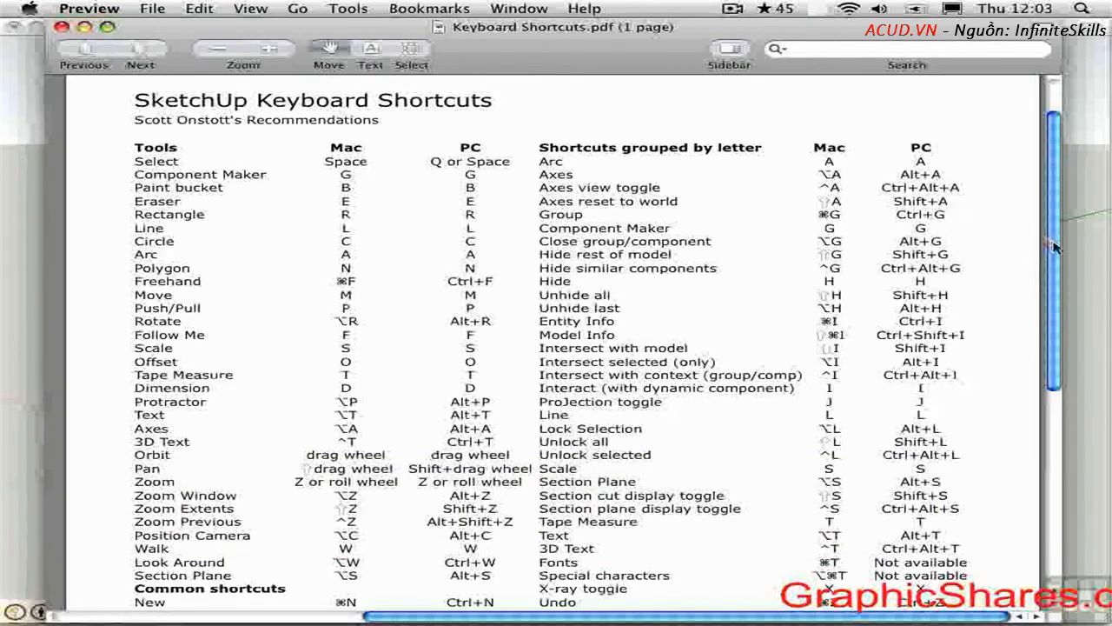
Scroll through the Shortcuts function list, then dismiss the Preferences window
scroll(down, 3)
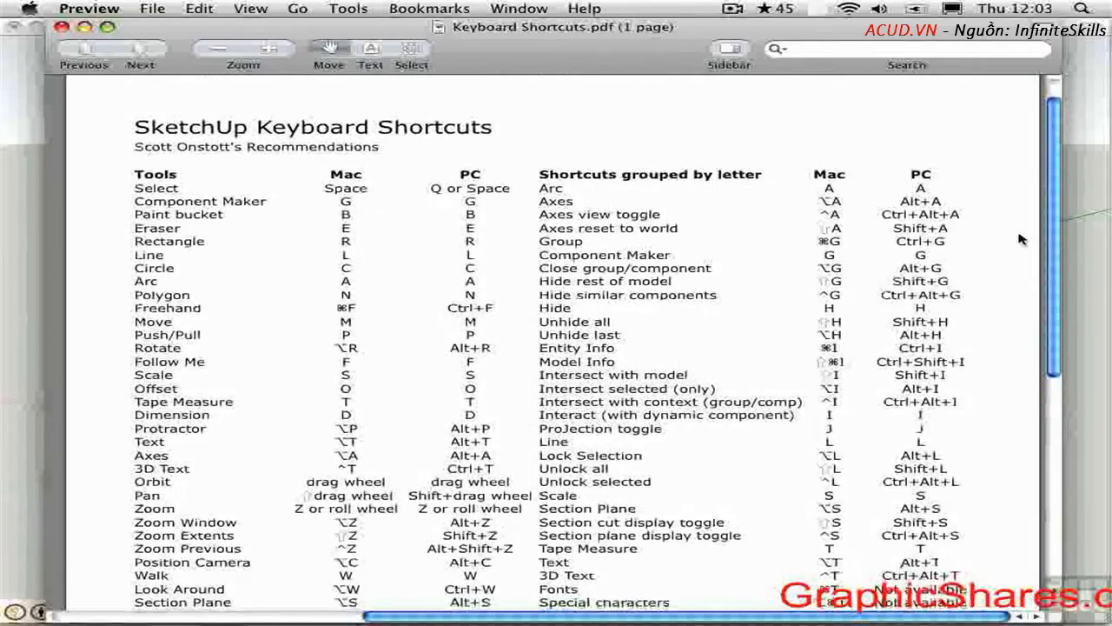
scroll(down, 3)
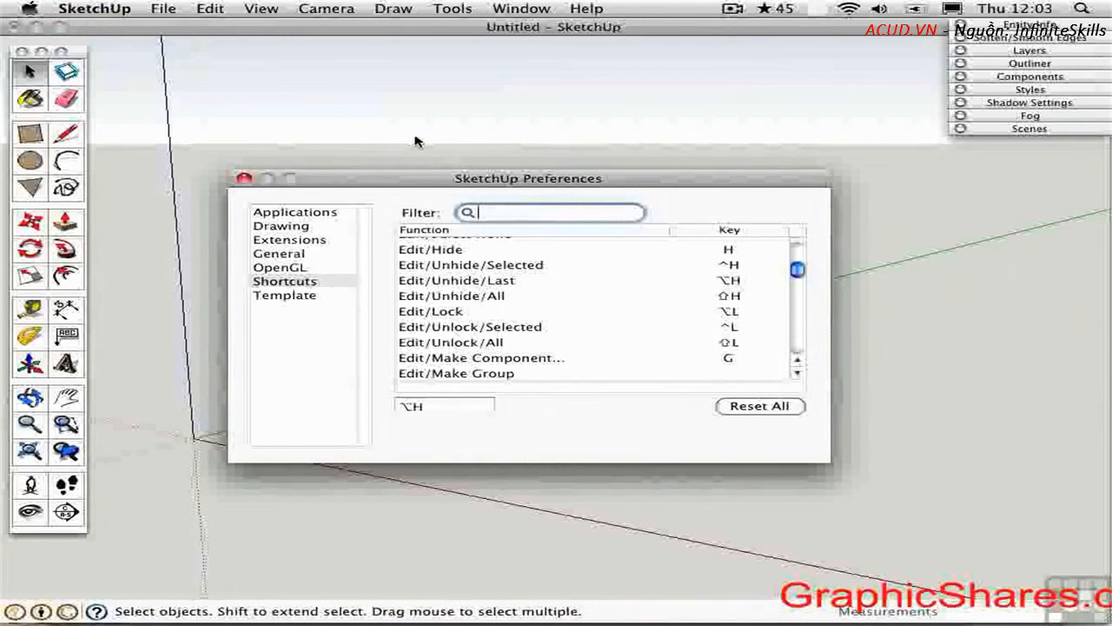
mouse_move(621, 345)
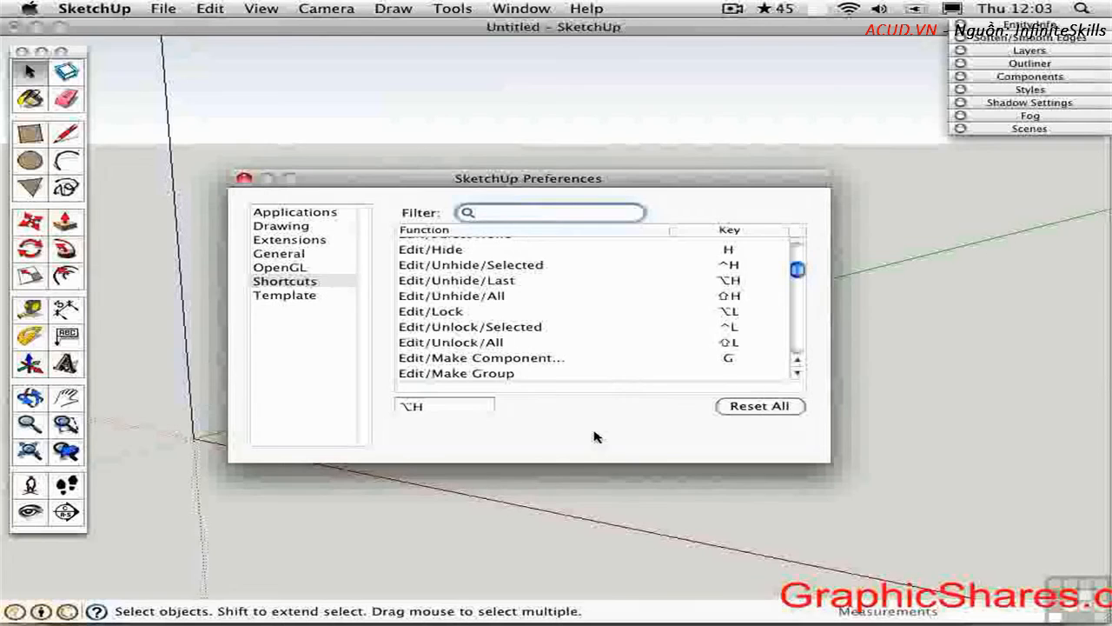
click(552, 212)
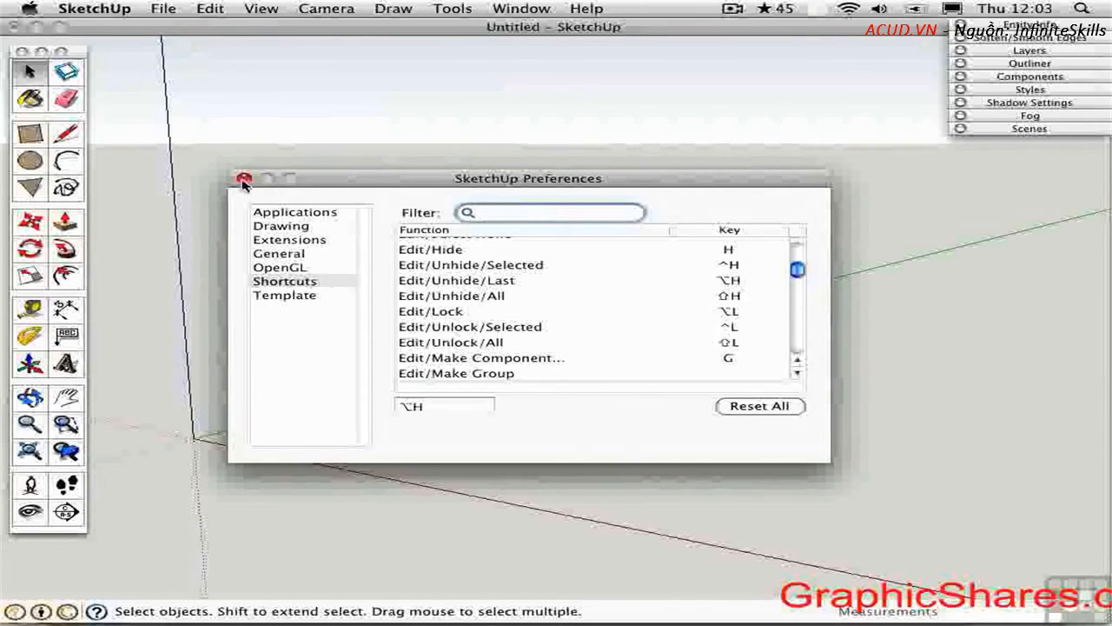
click(245, 179)
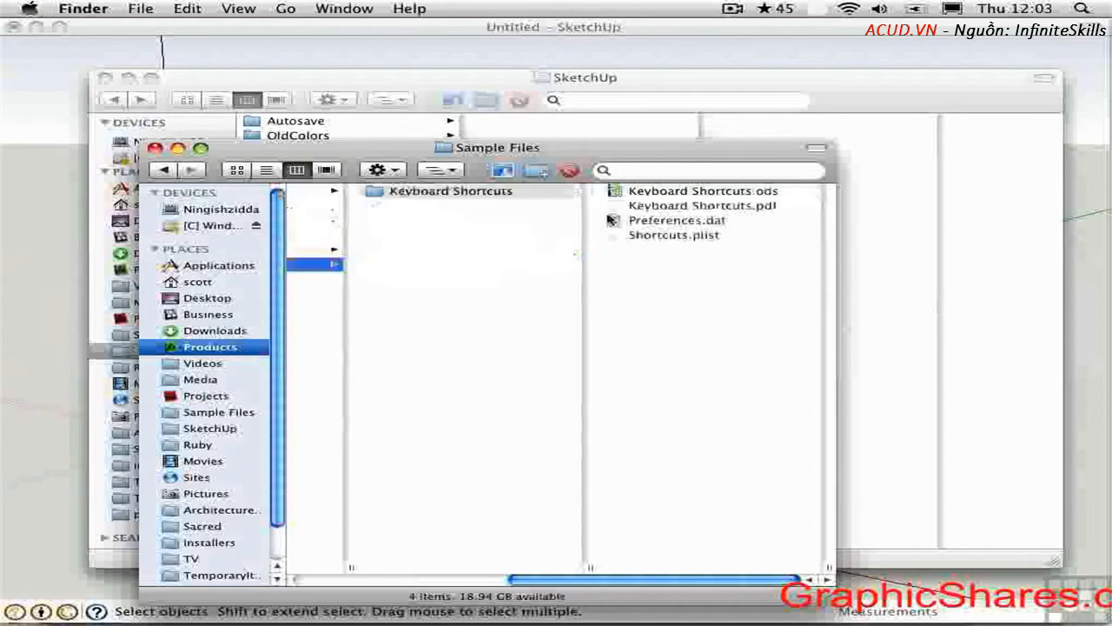
Browse the Keyboard Shortcuts sample folder: the PDF, the .ods spreadsheet and Shortcuts.plist
click(451, 190)
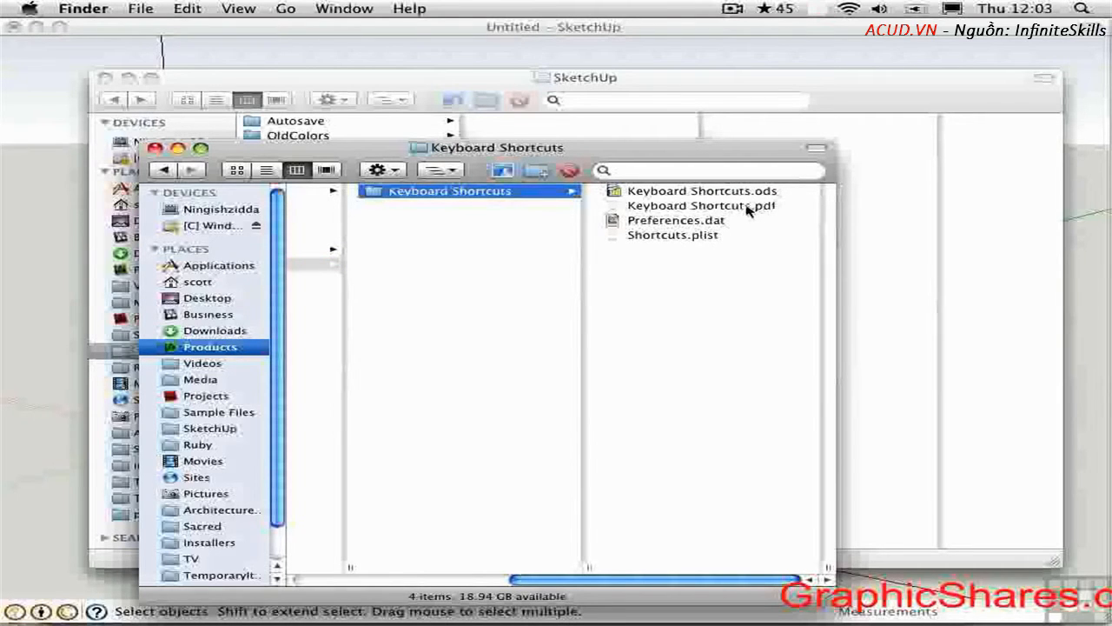
click(702, 205)
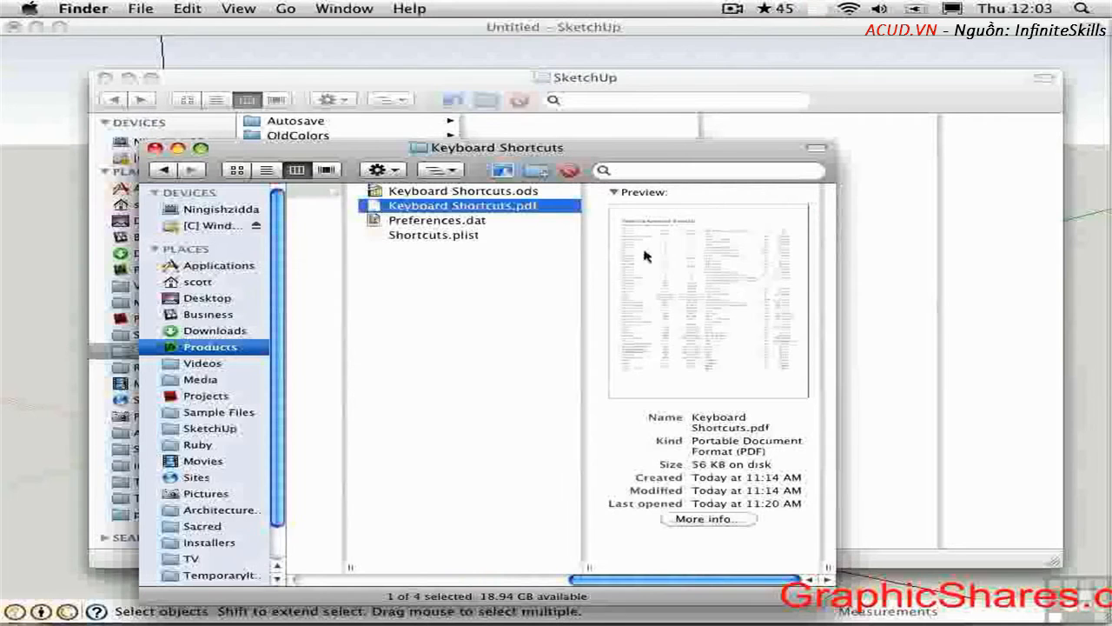
click(461, 191)
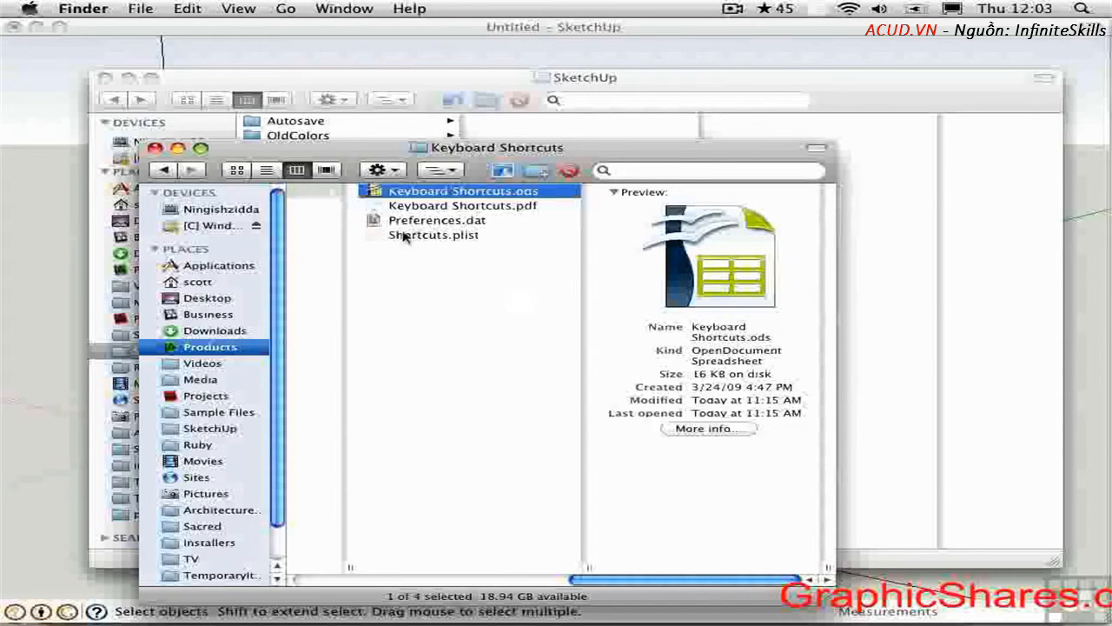
click(433, 235)
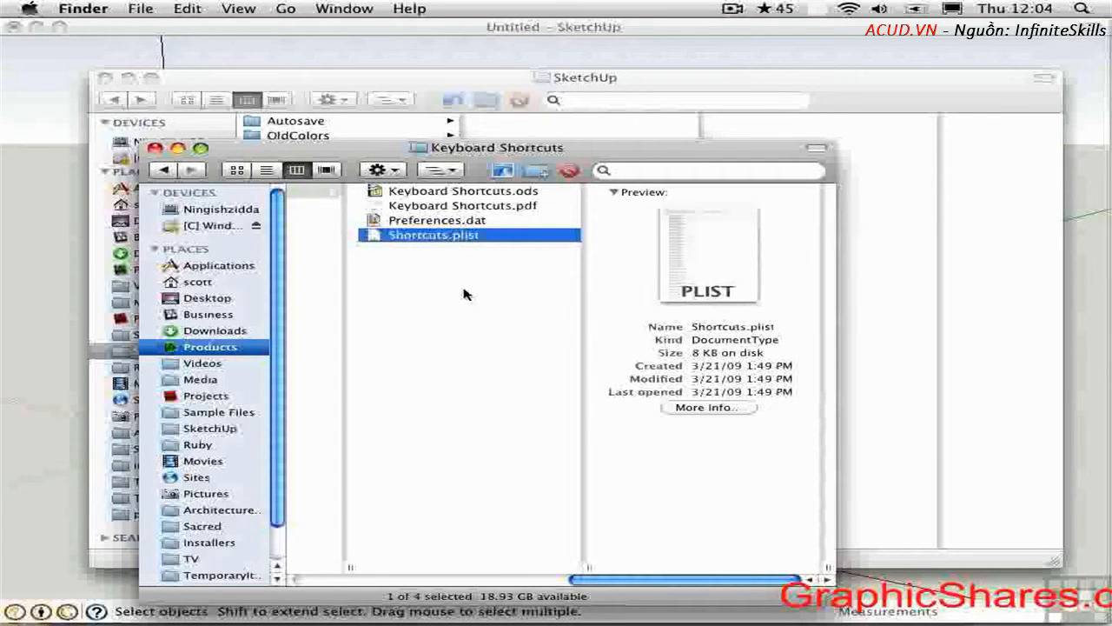
mouse_move(398, 124)
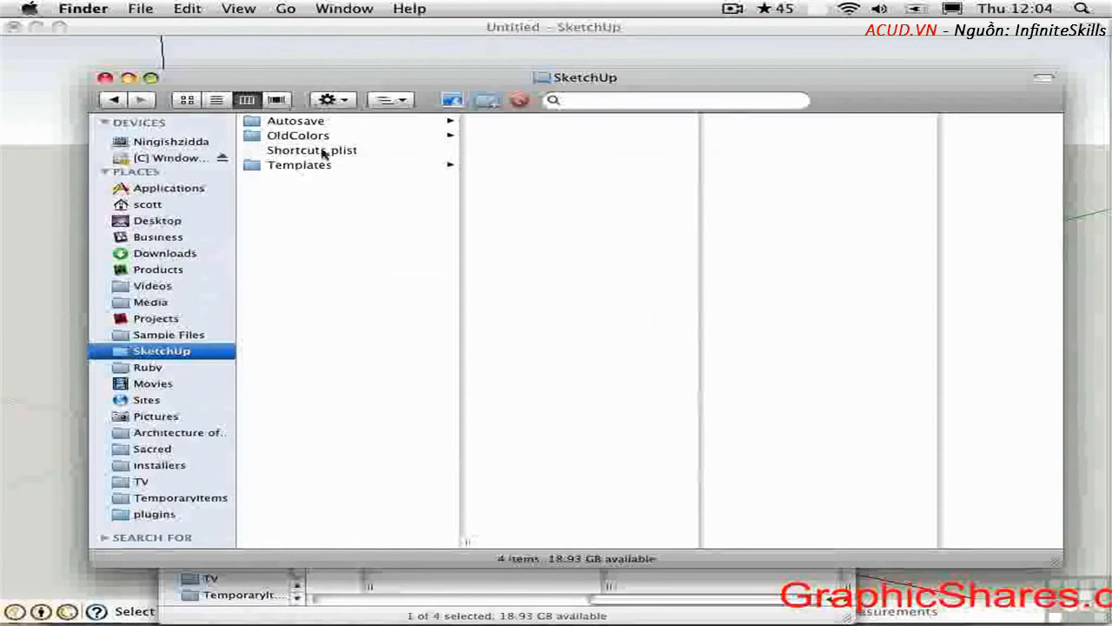
Inspect Shortcuts.plist in SketchUp's support folder and check its full folder path
click(311, 150)
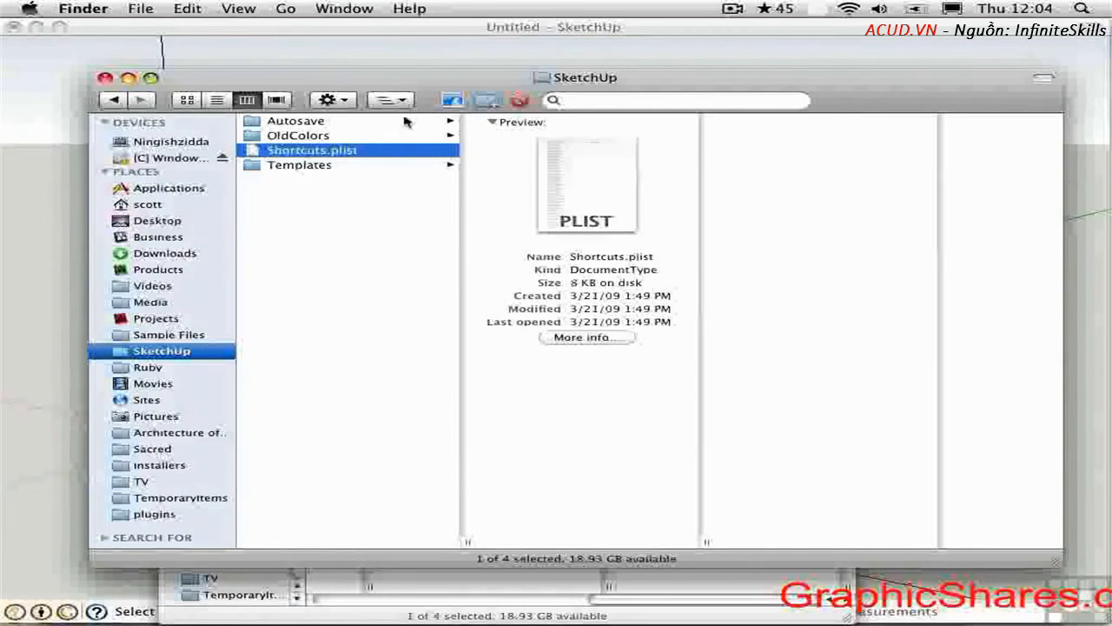
click(390, 99)
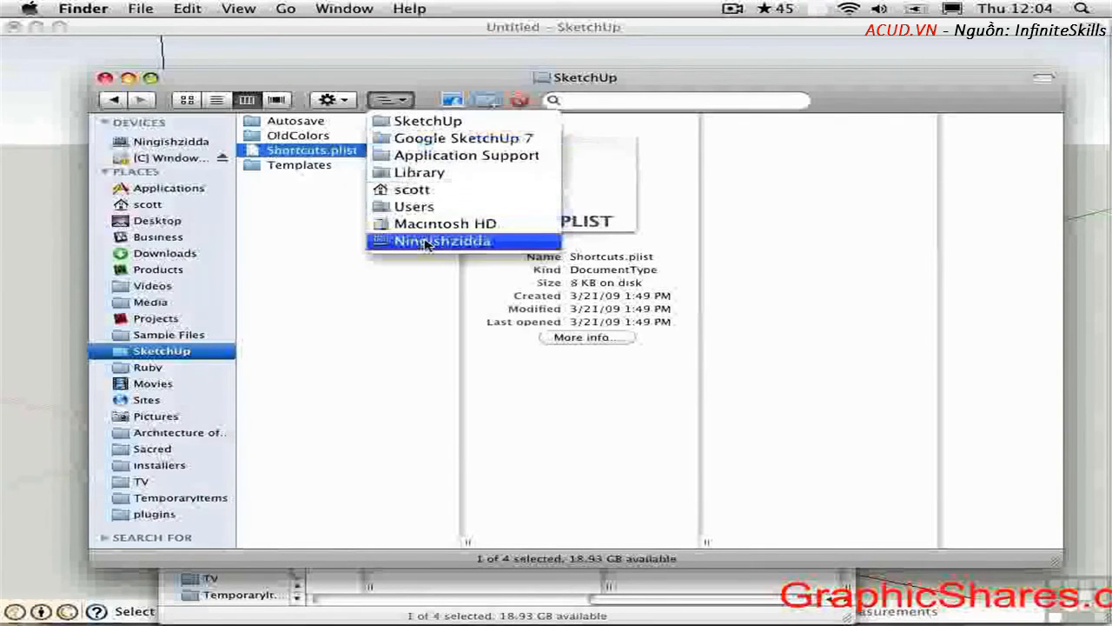
mouse_move(412, 189)
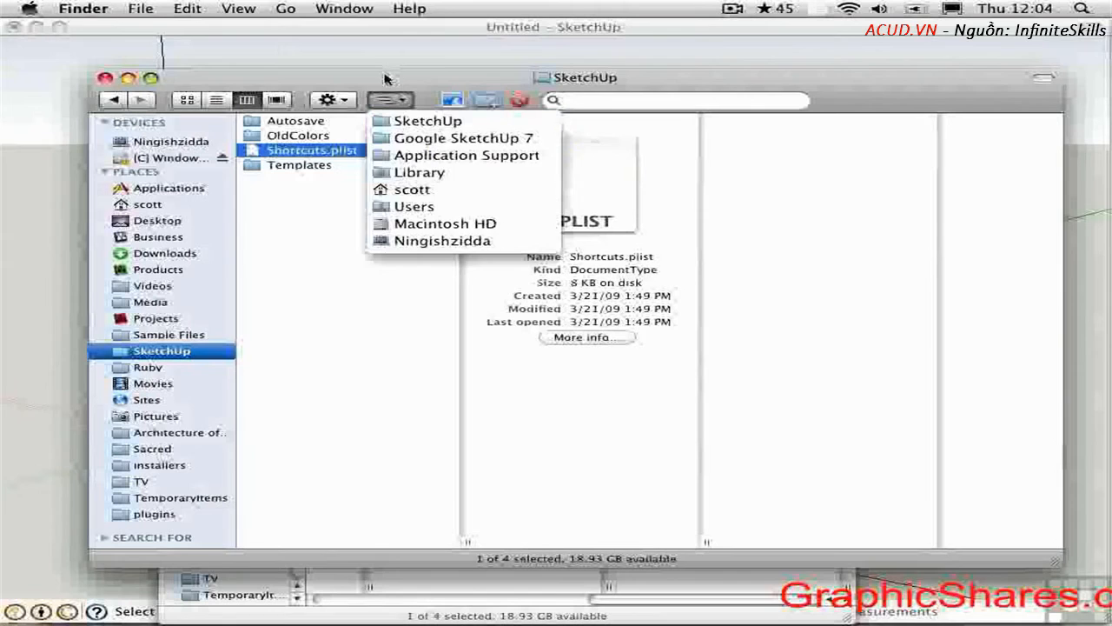
click(341, 211)
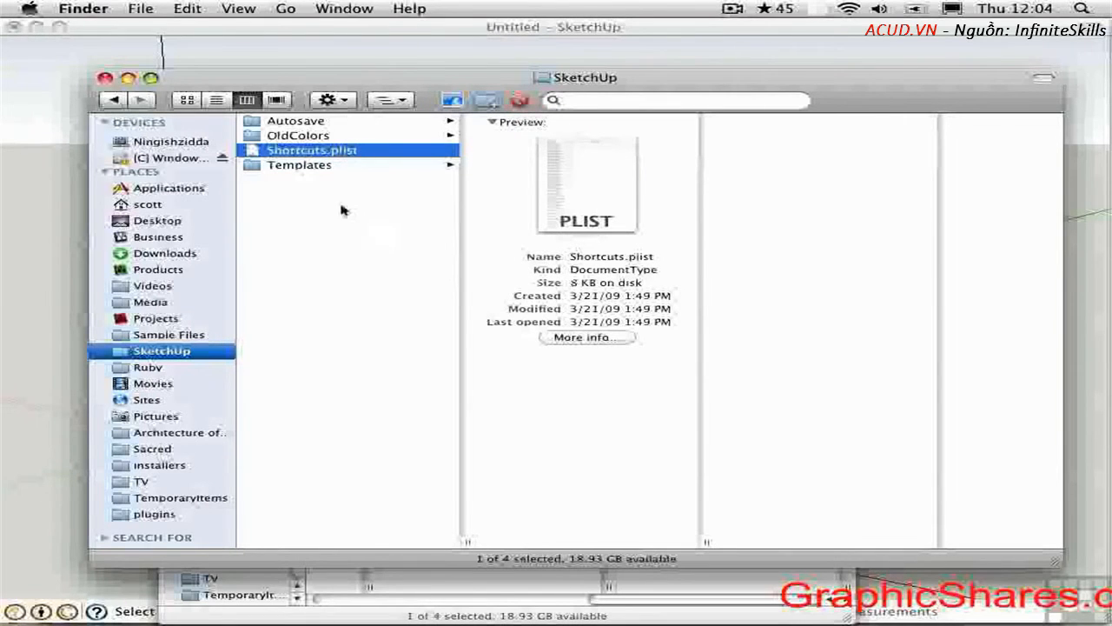
mouse_move(387, 250)
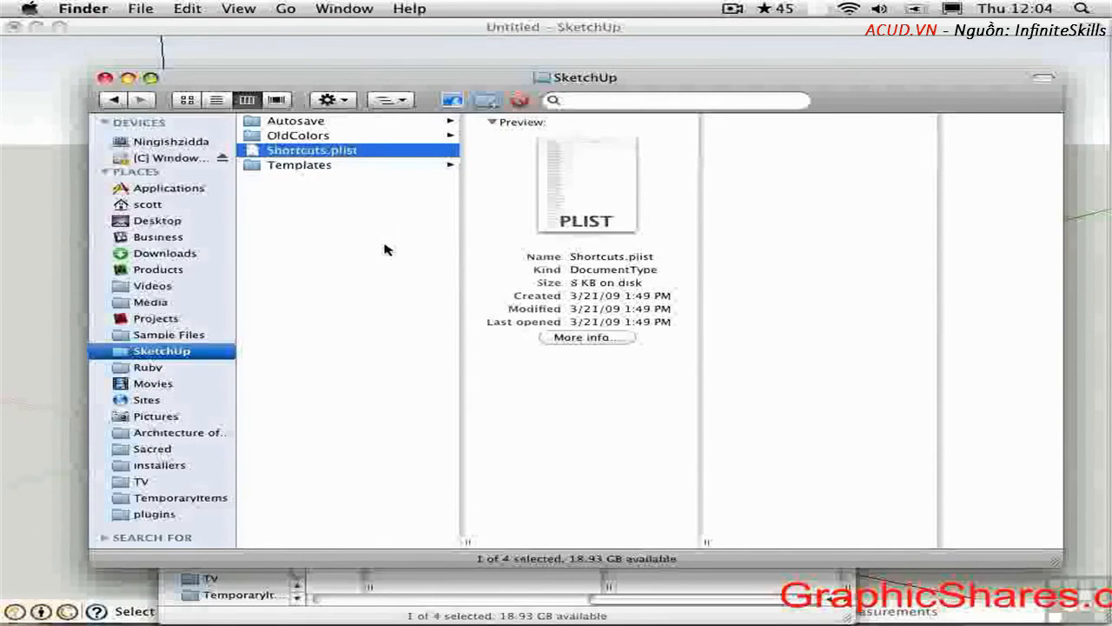
mouse_move(380, 231)
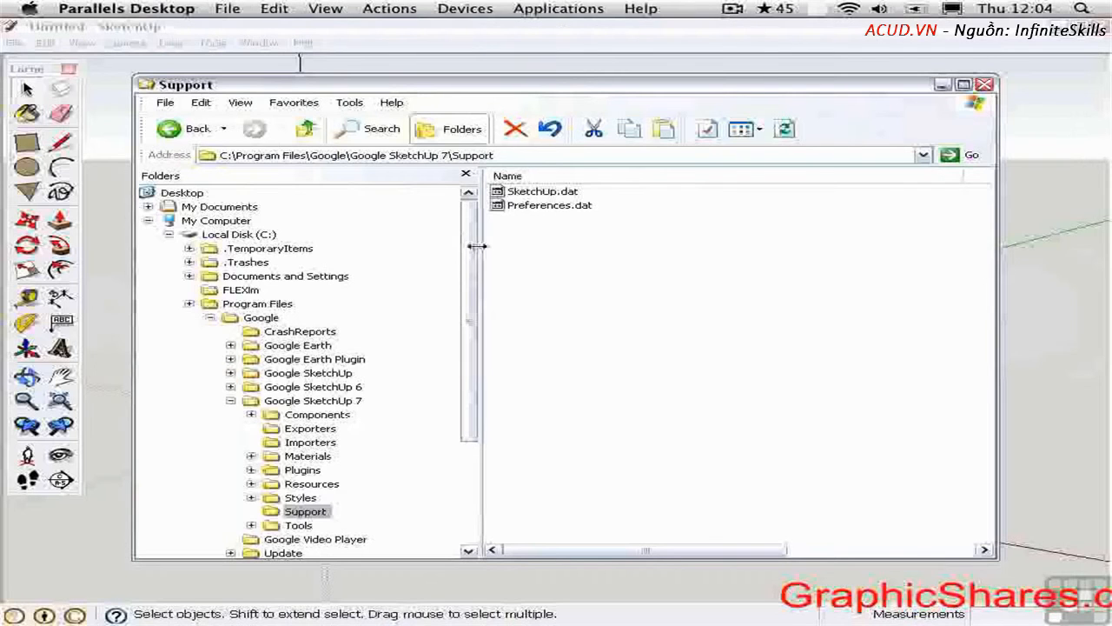
mouse_move(508, 287)
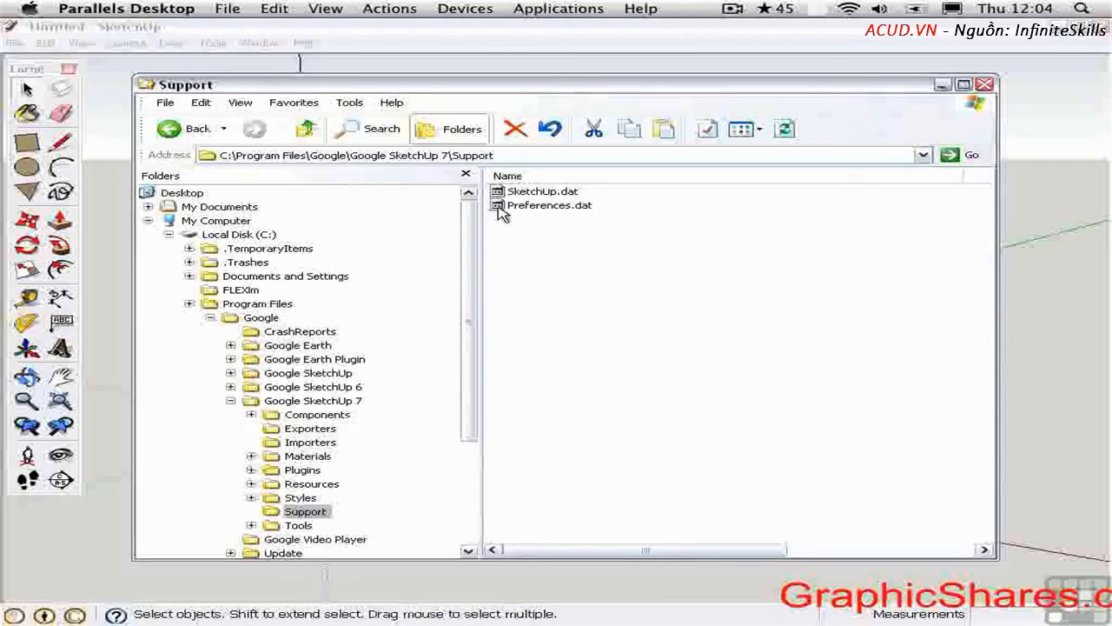
Select Preferences.dat in the Windows Google SketchUp 7 Support folder
click(549, 205)
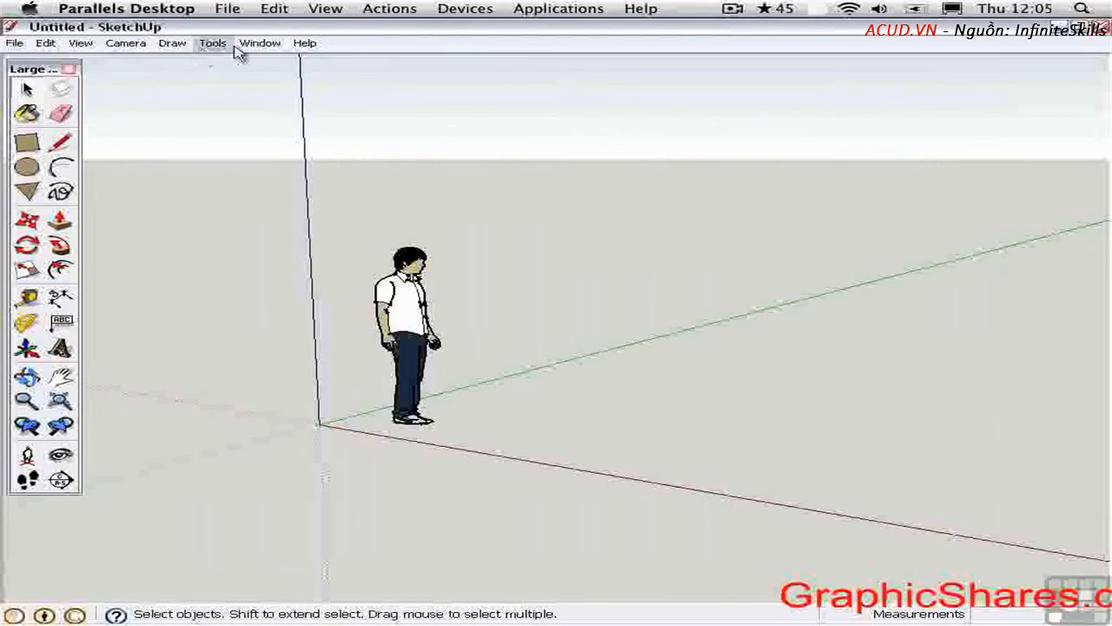
Open SketchUp's Preferences from the Window menu, landing on Shortcuts
click(259, 43)
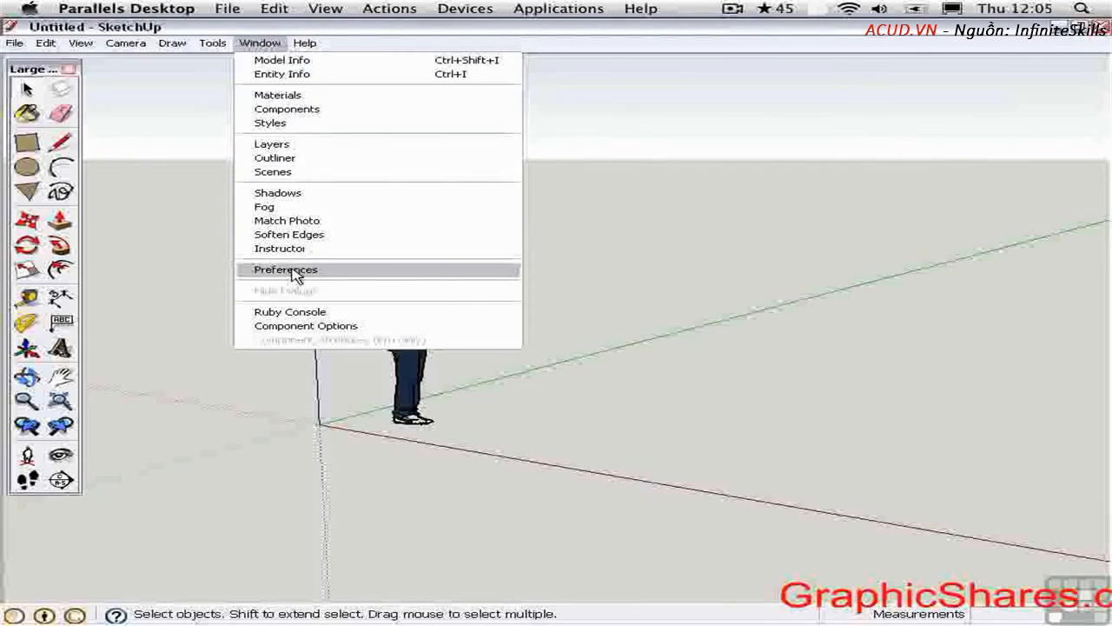
click(286, 270)
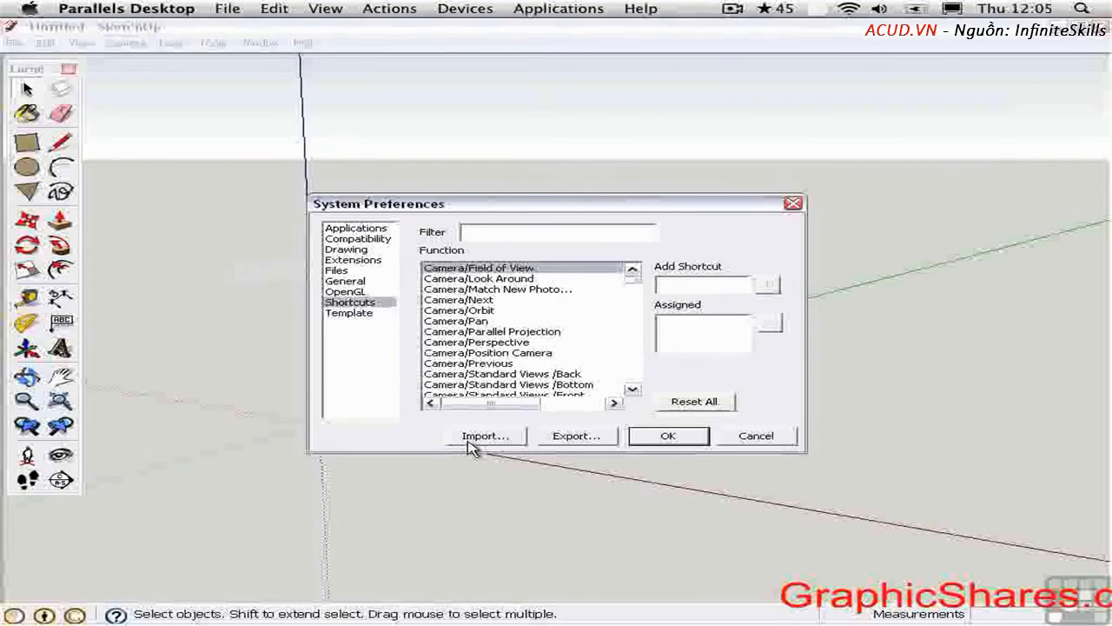
mouse_move(487, 478)
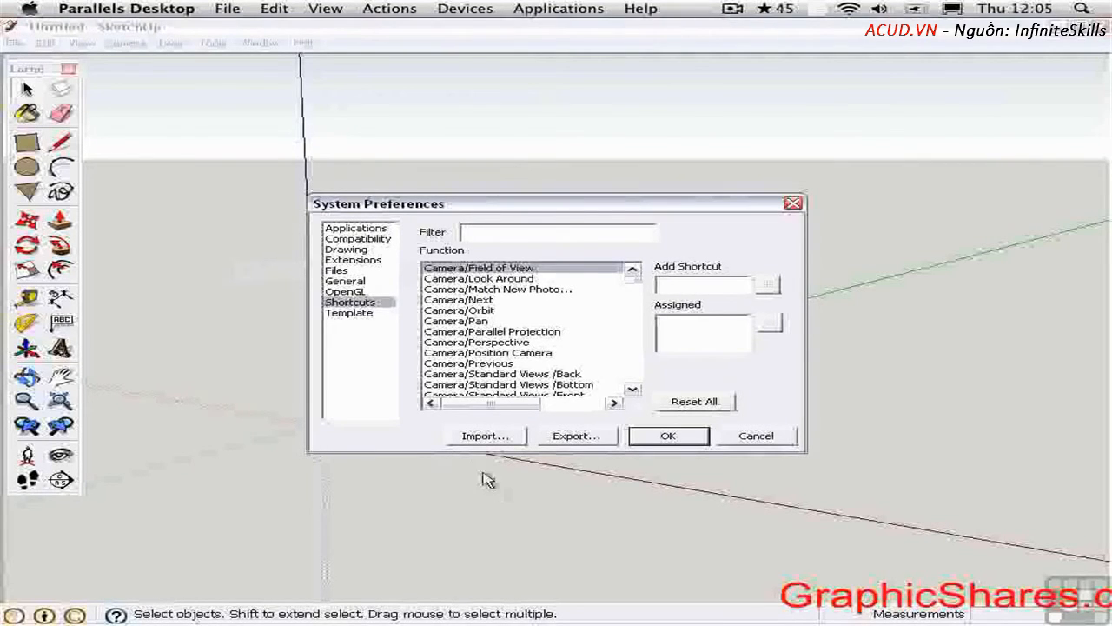
mouse_move(413, 443)
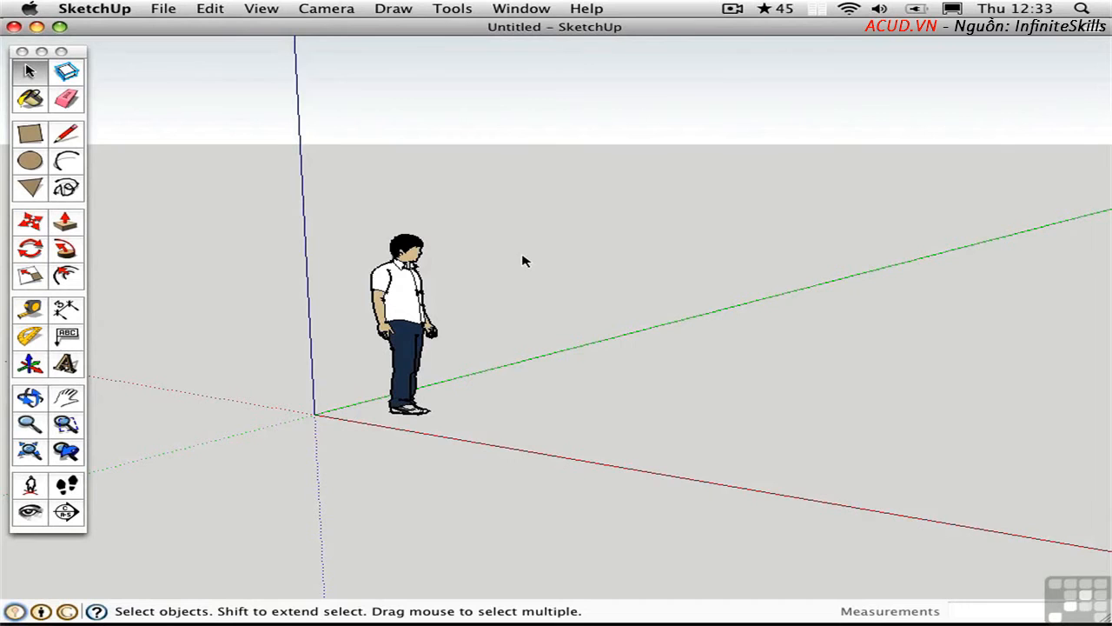
mouse_move(96, 9)
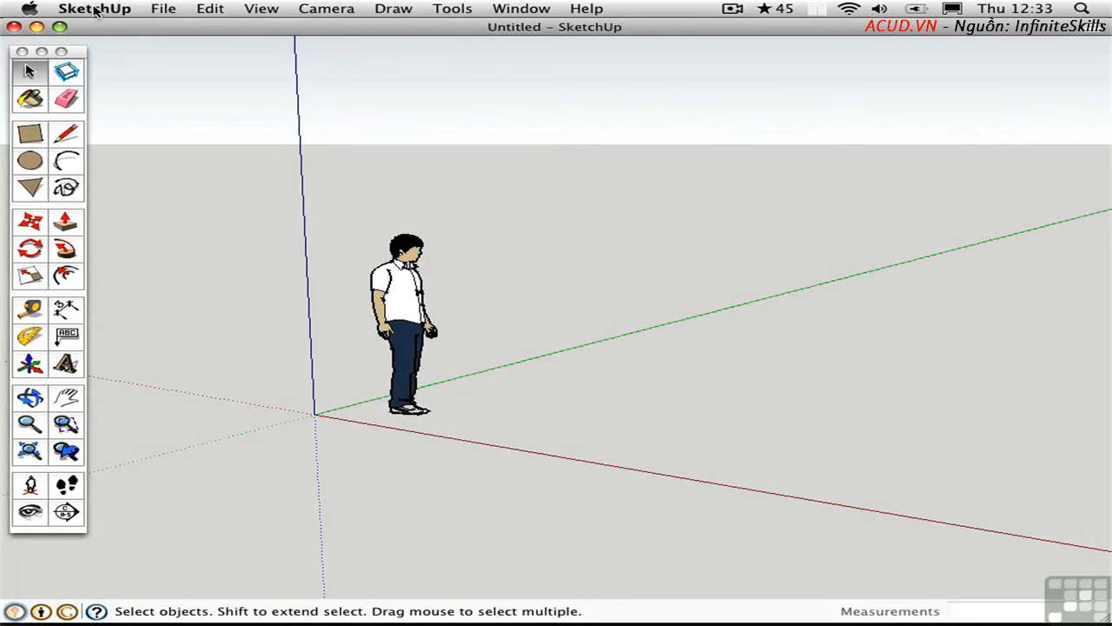
Open Mac SketchUp Preferences showing Photoshop CS4 as the image editor
click(95, 7)
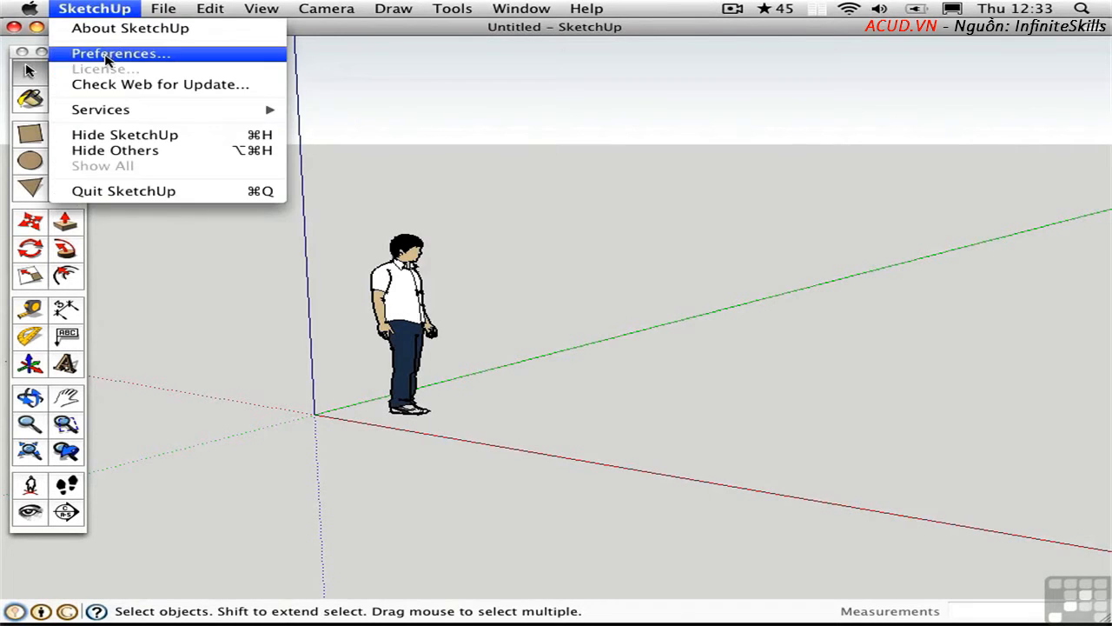
click(120, 53)
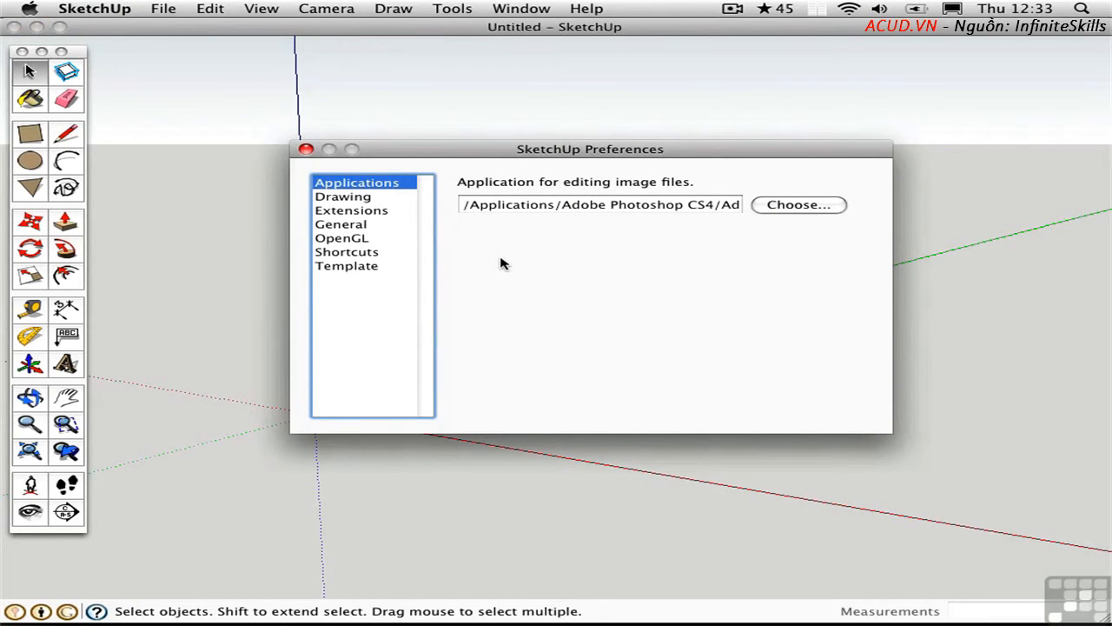
mouse_move(680, 295)
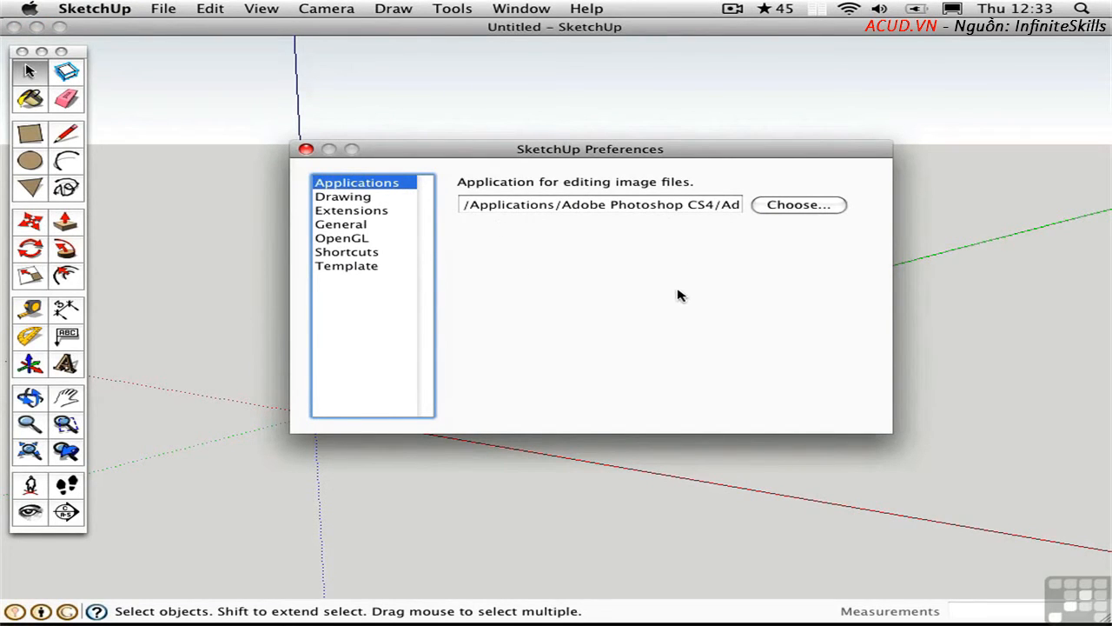
mouse_move(677, 287)
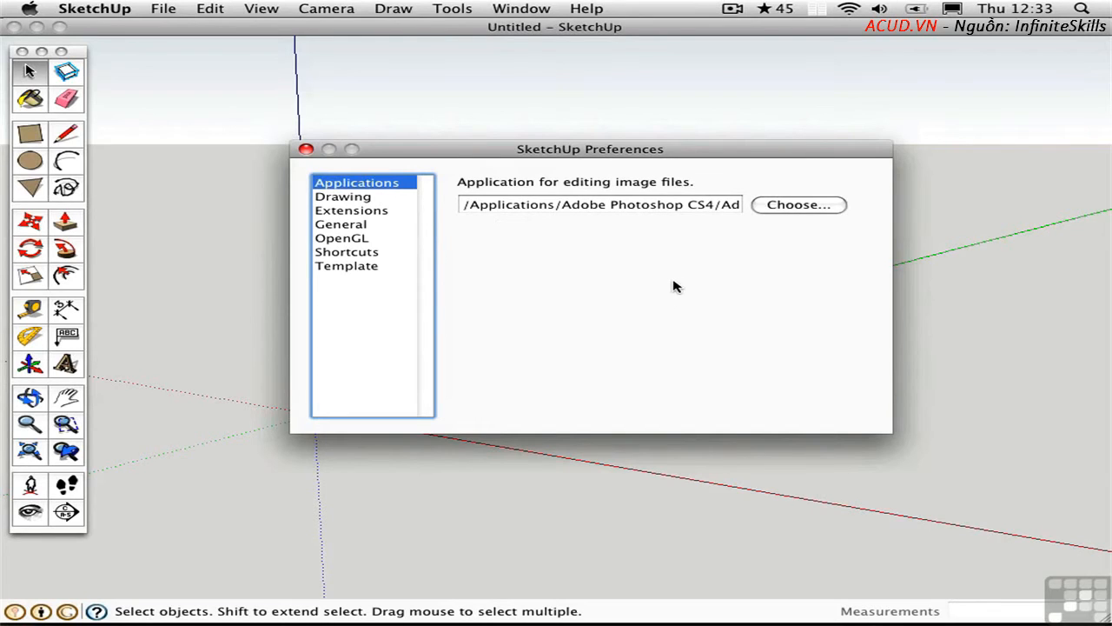
mouse_move(667, 260)
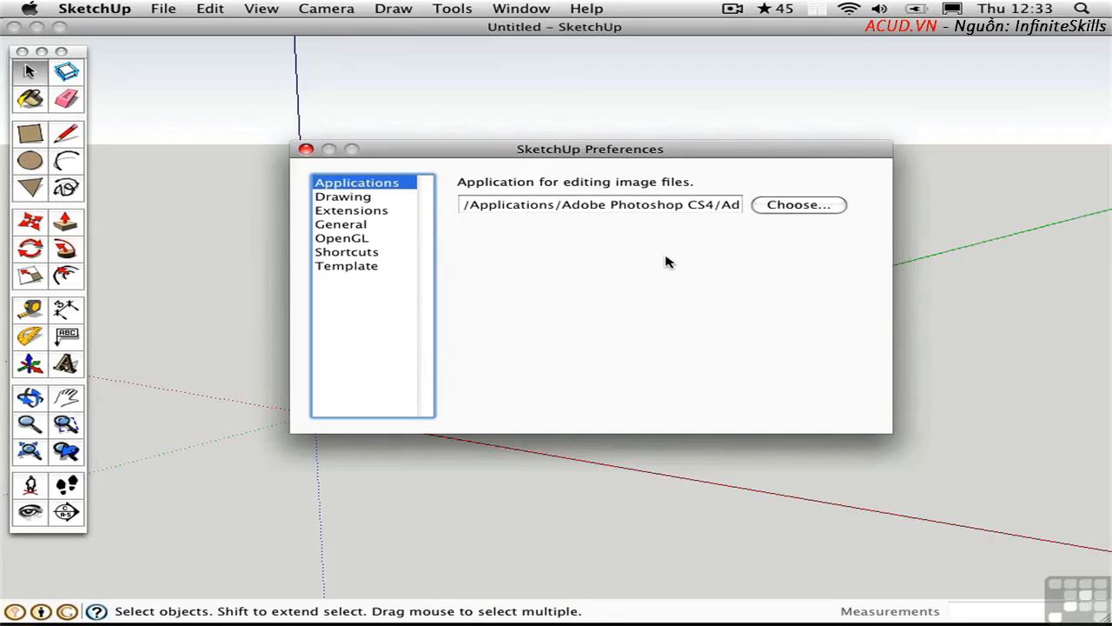
mouse_move(673, 253)
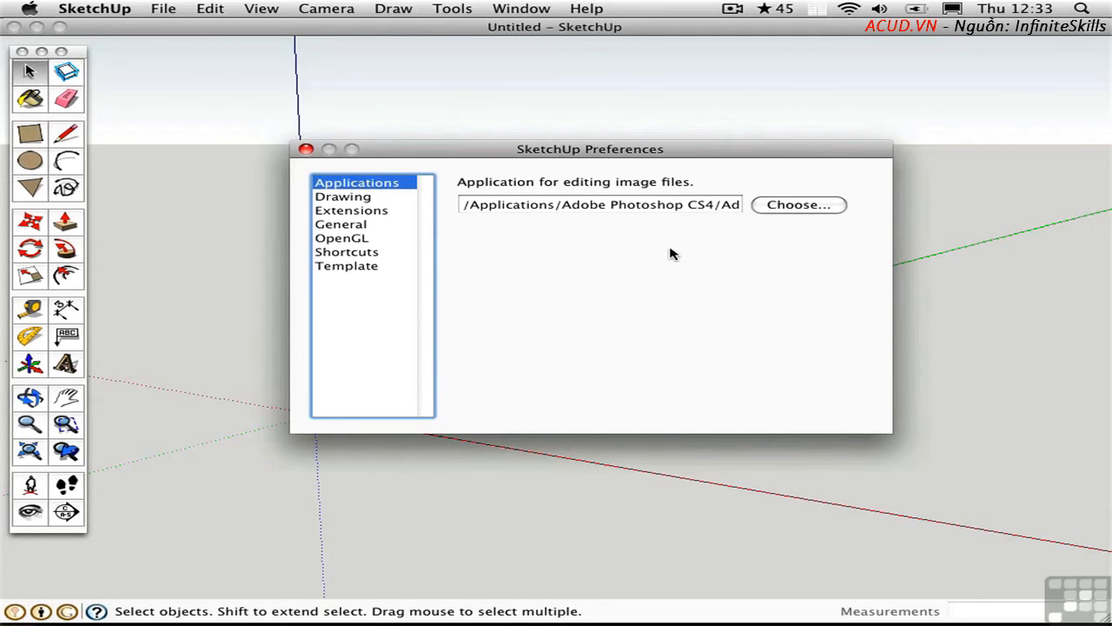
mouse_move(678, 262)
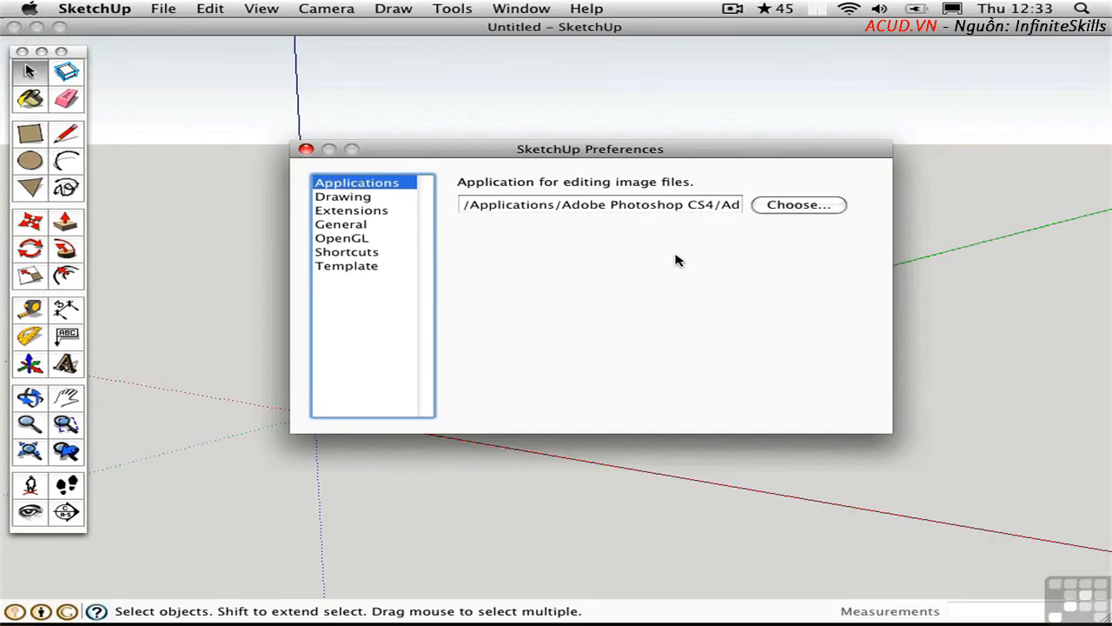
mouse_move(657, 295)
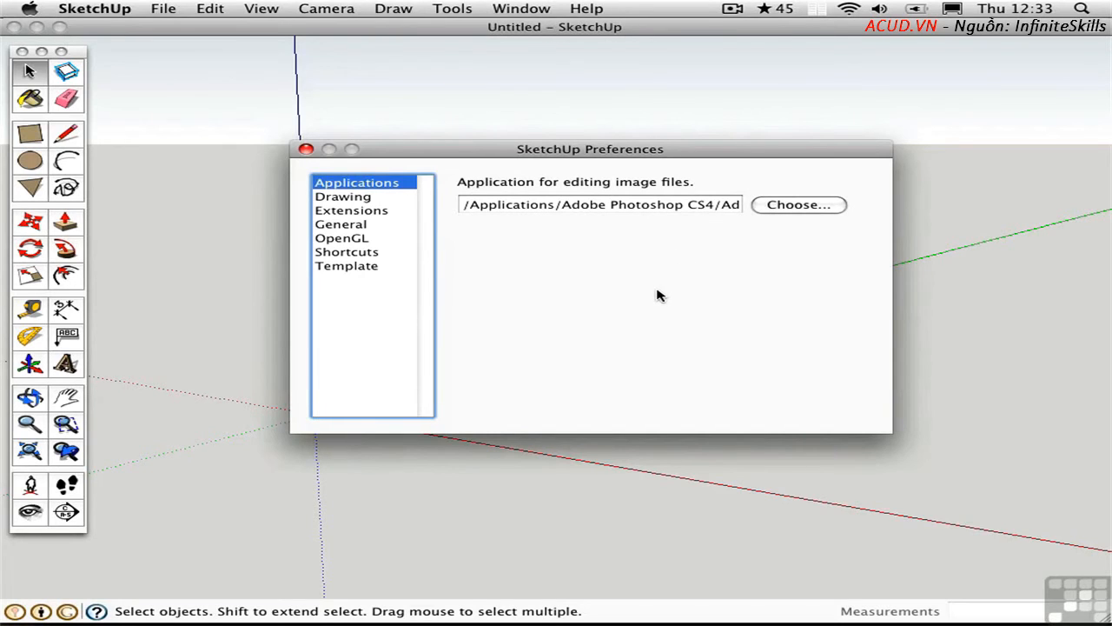
mouse_move(558, 230)
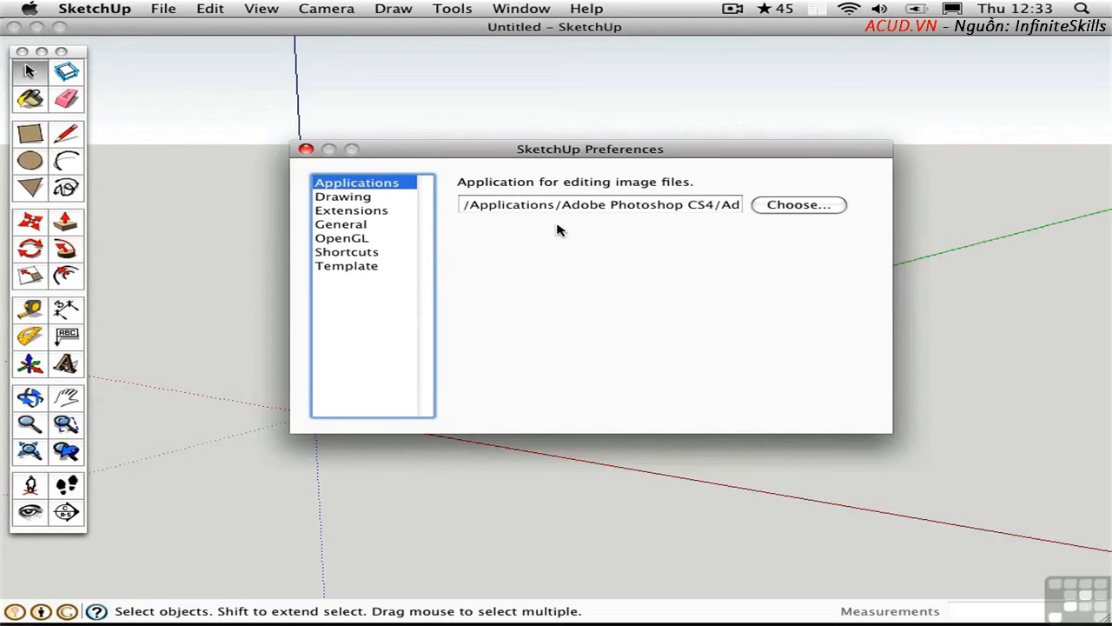
mouse_move(512, 265)
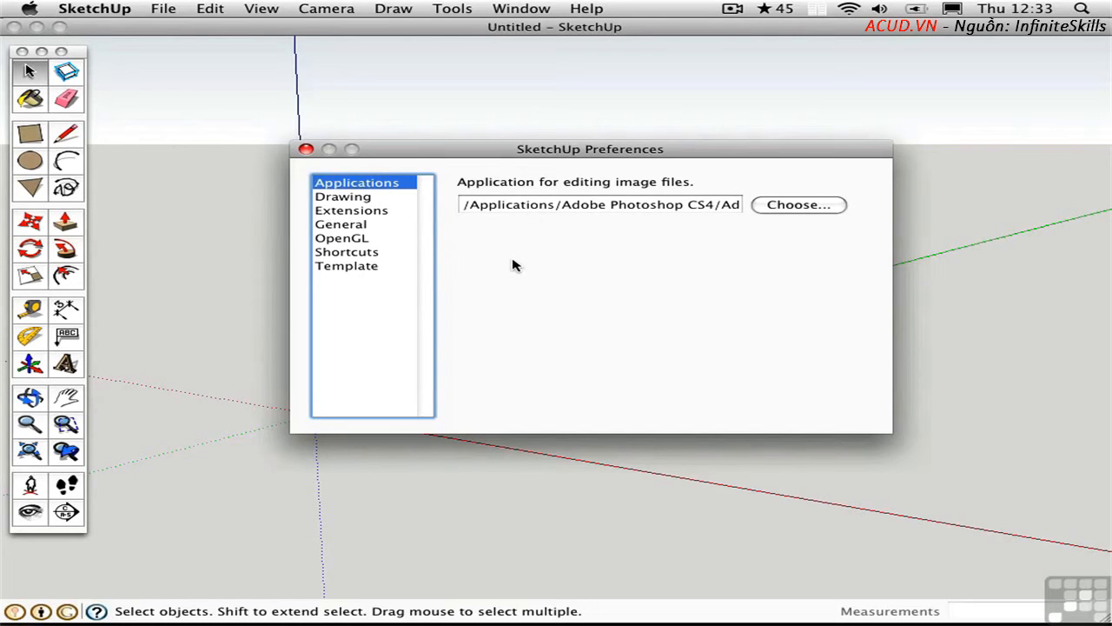
mouse_move(520, 267)
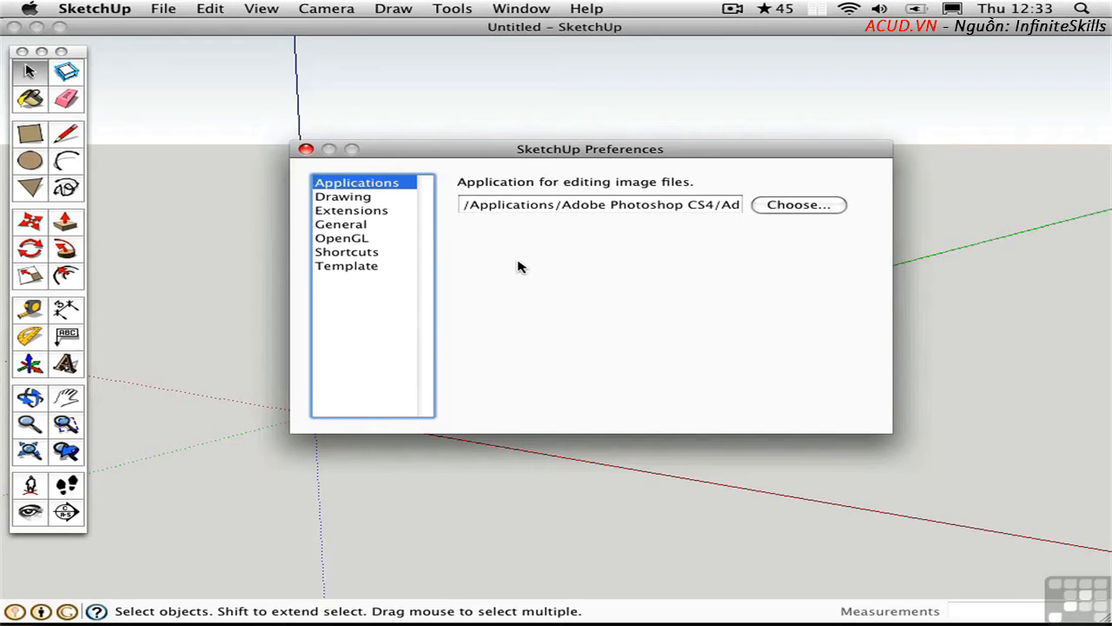
mouse_move(401, 227)
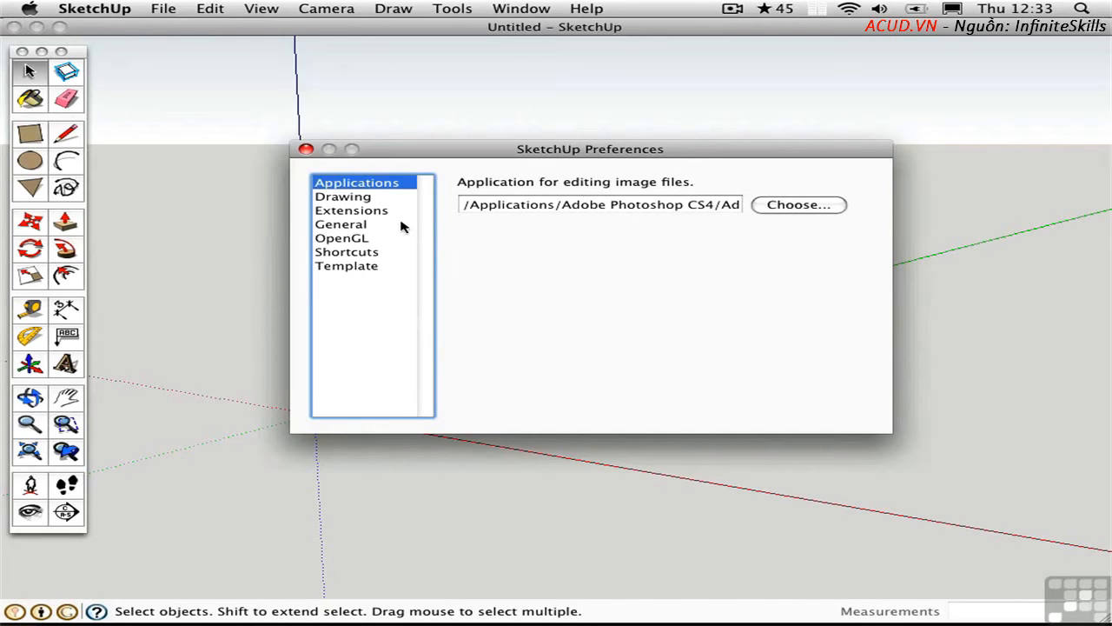
Page through Drawing, Extensions, General, OpenGL and Shortcuts preferences, ending on Template
click(343, 196)
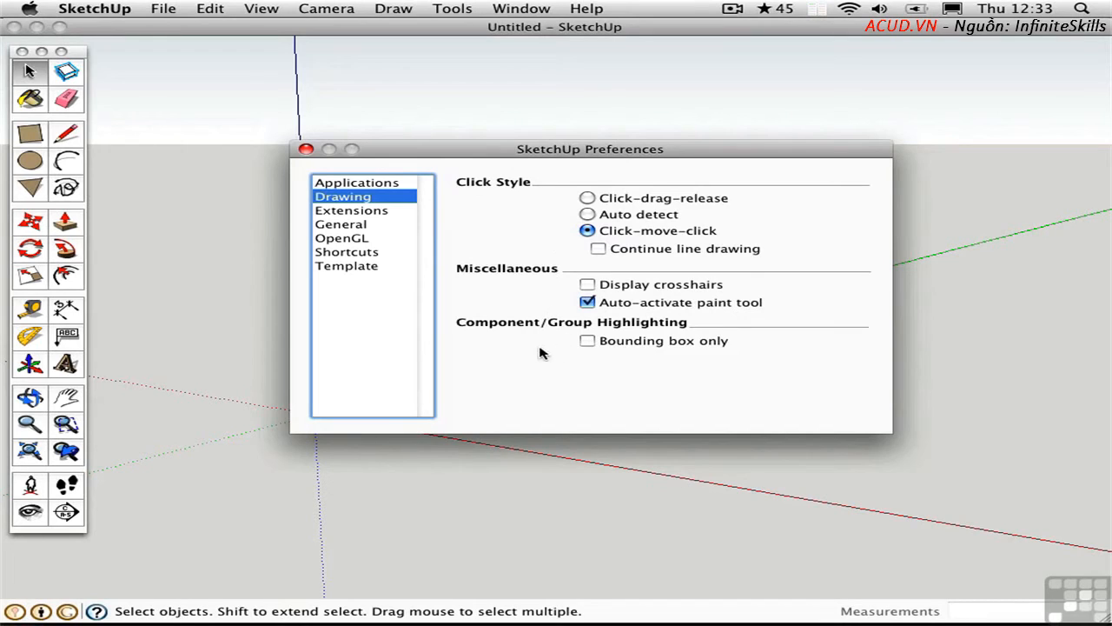
click(352, 209)
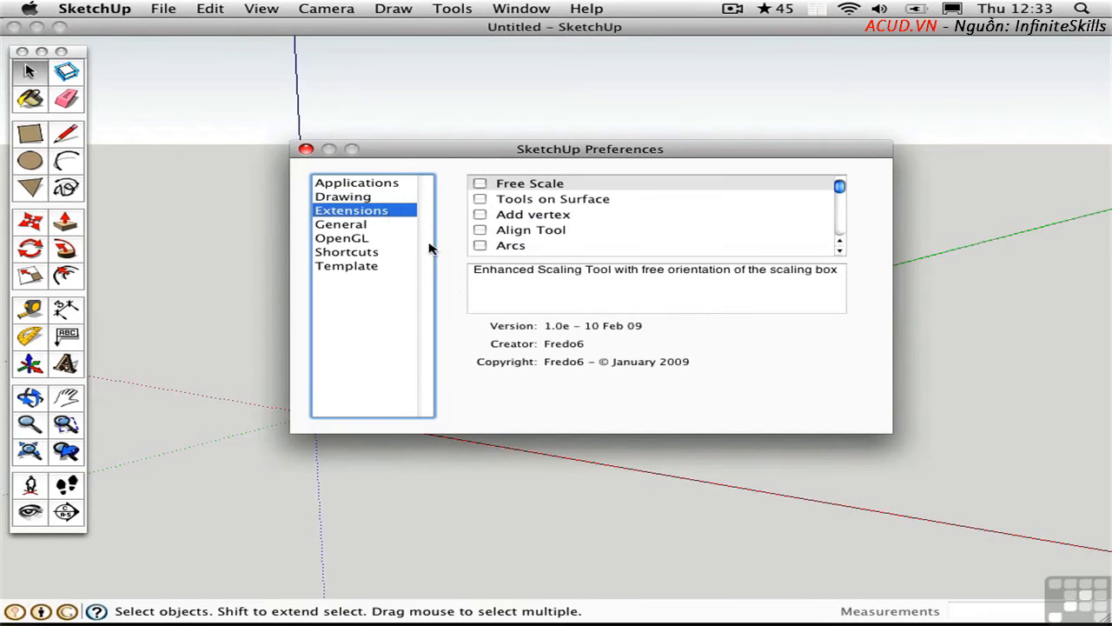
mouse_move(496, 297)
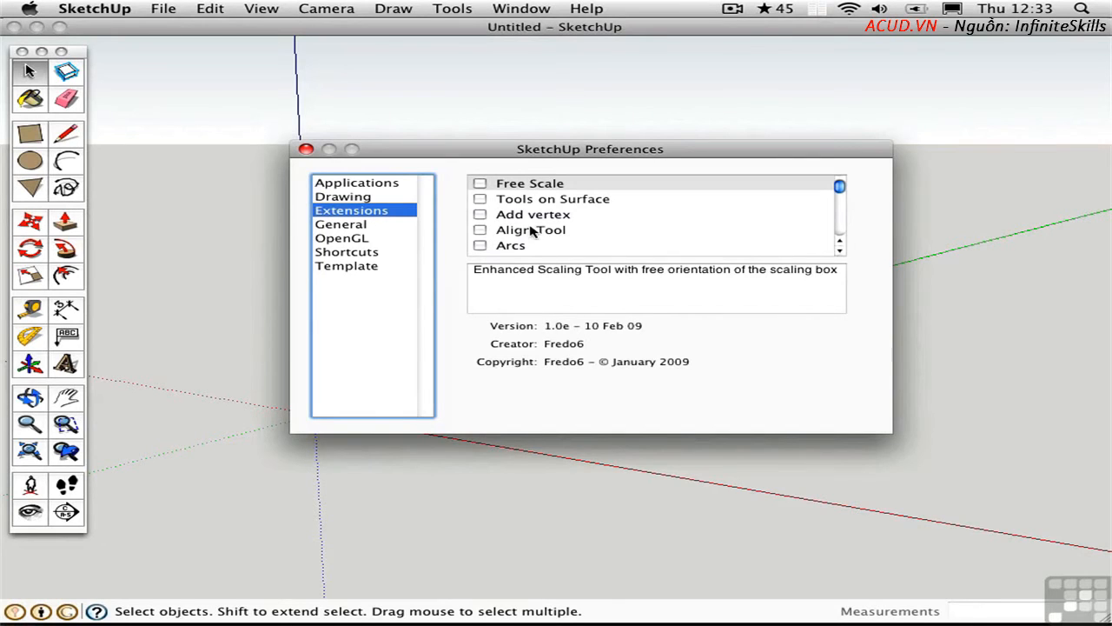
mouse_move(840, 190)
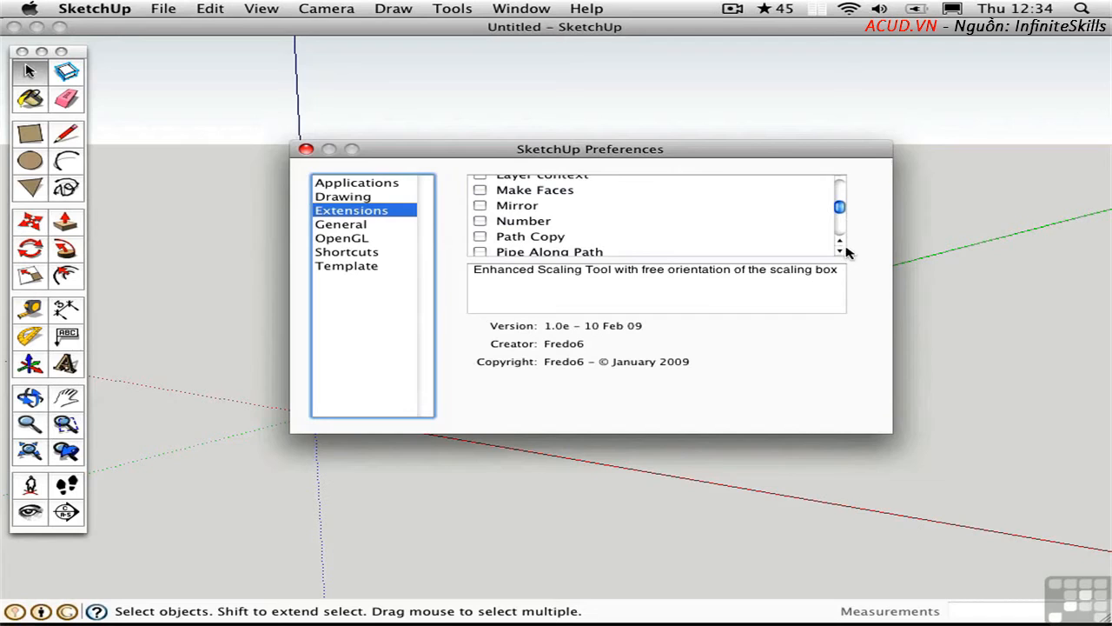
mouse_move(884, 290)
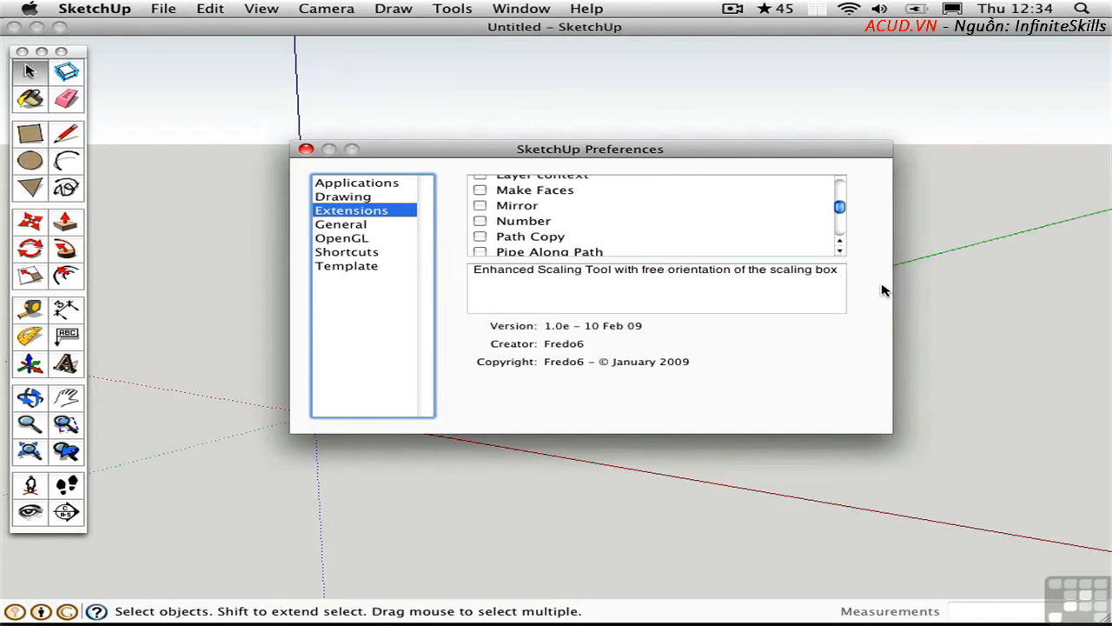
mouse_move(880, 296)
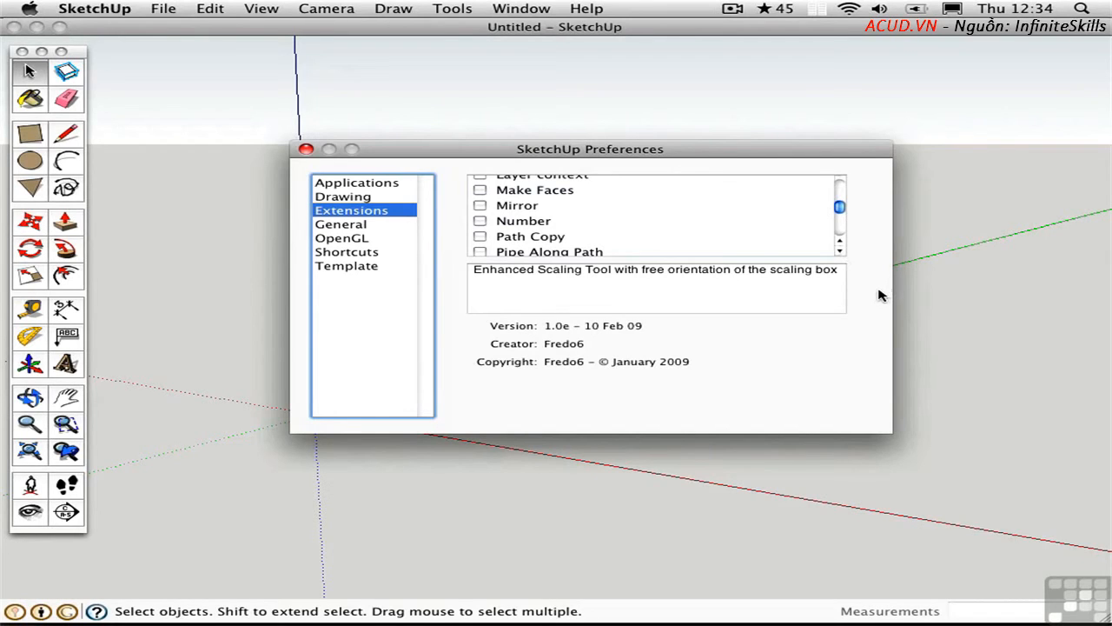
mouse_move(639, 284)
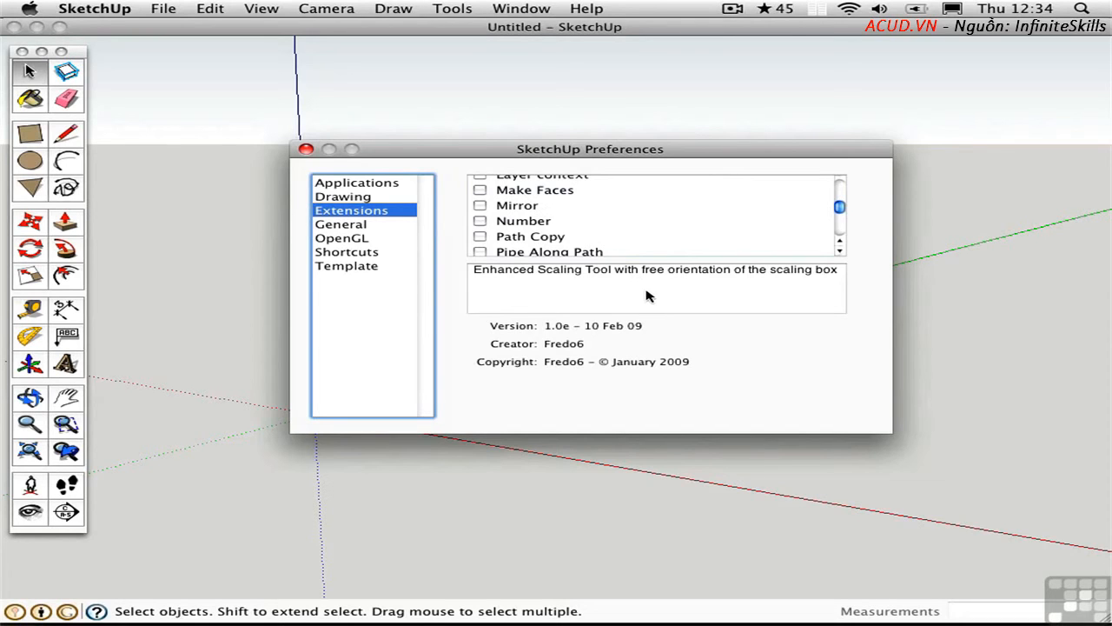
click(341, 224)
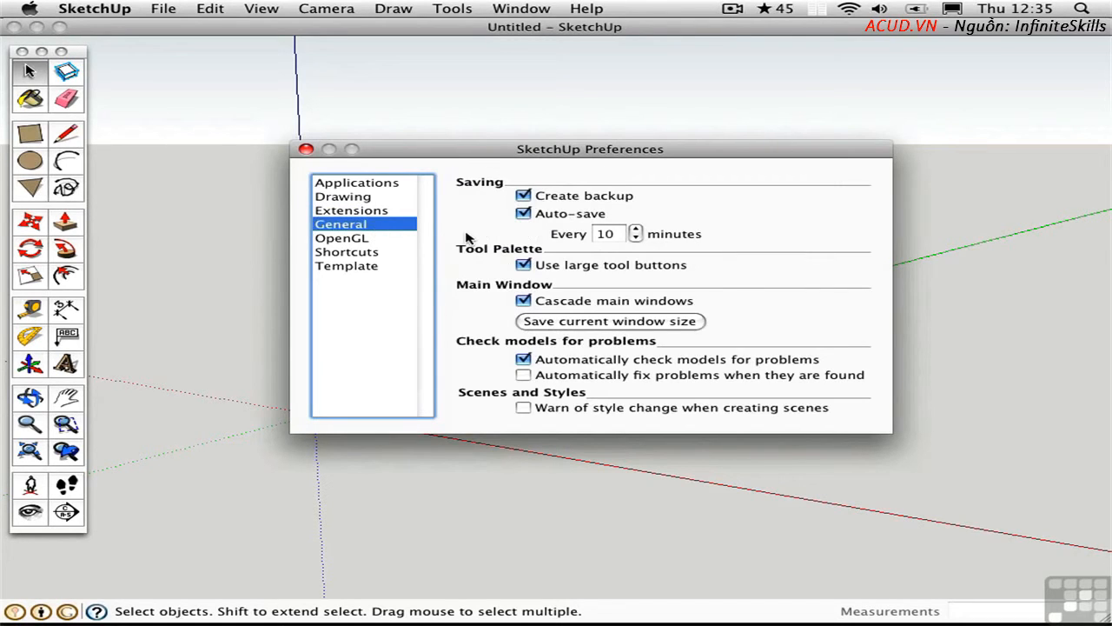
mouse_move(486, 397)
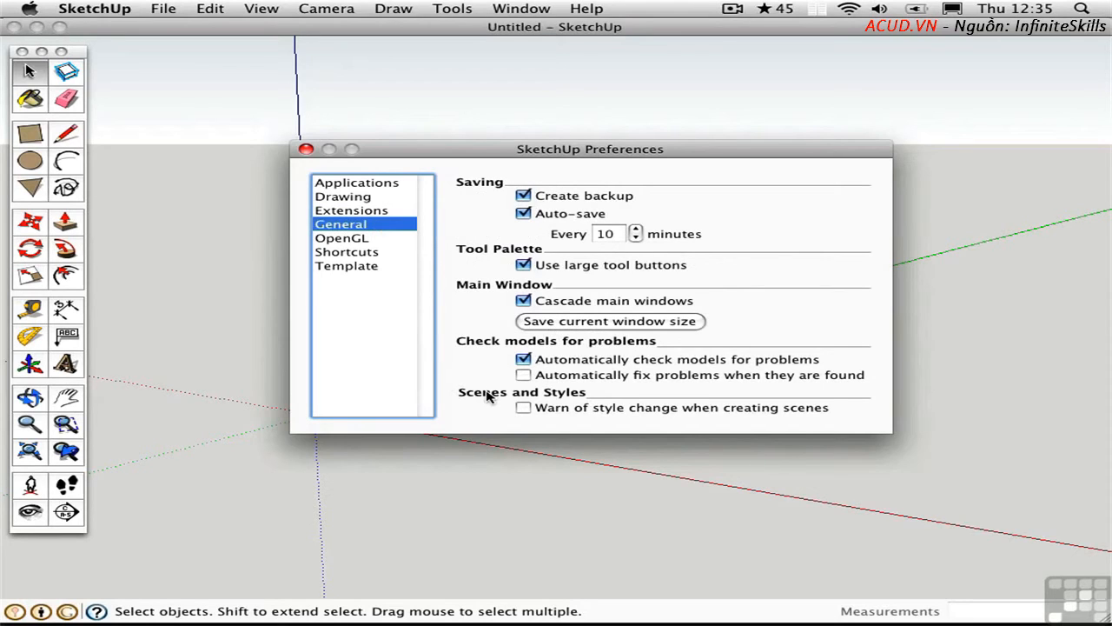
mouse_move(582, 337)
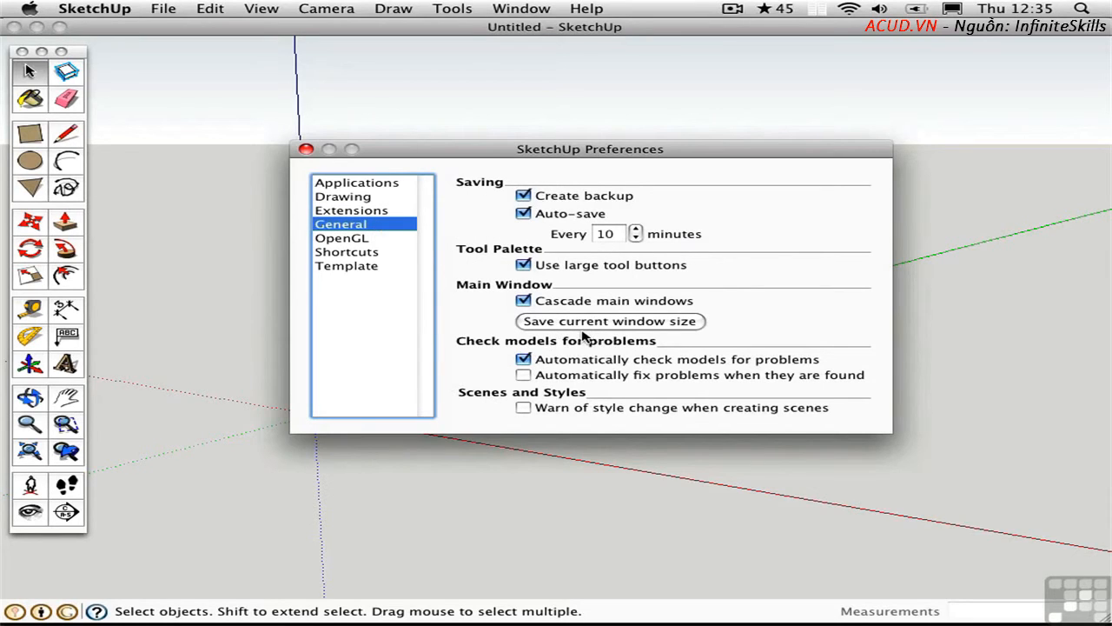
mouse_move(634, 332)
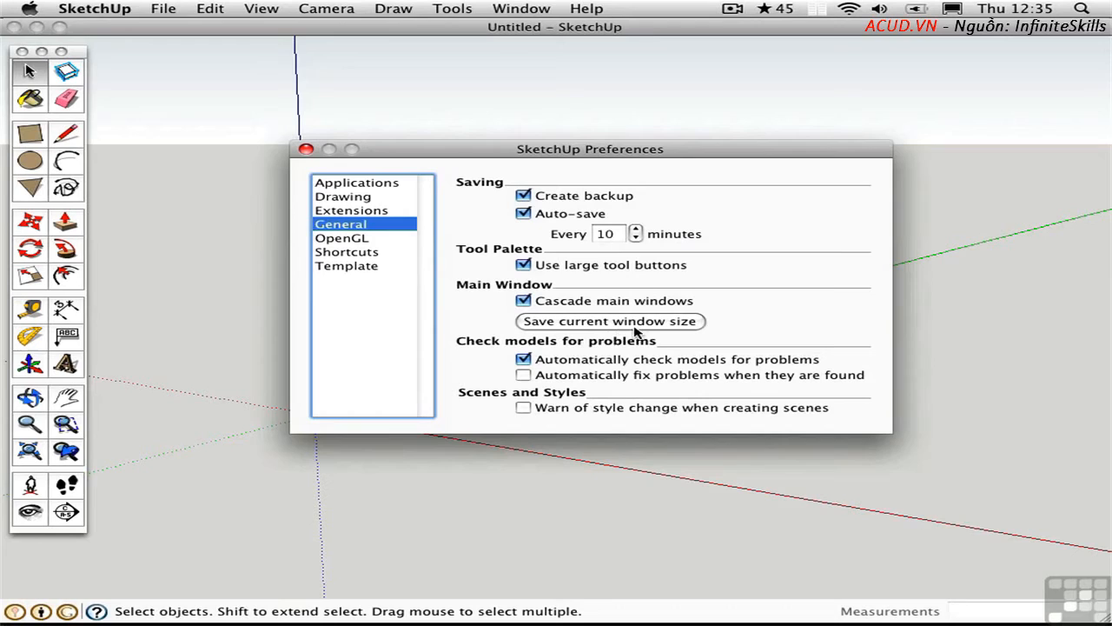
mouse_move(654, 354)
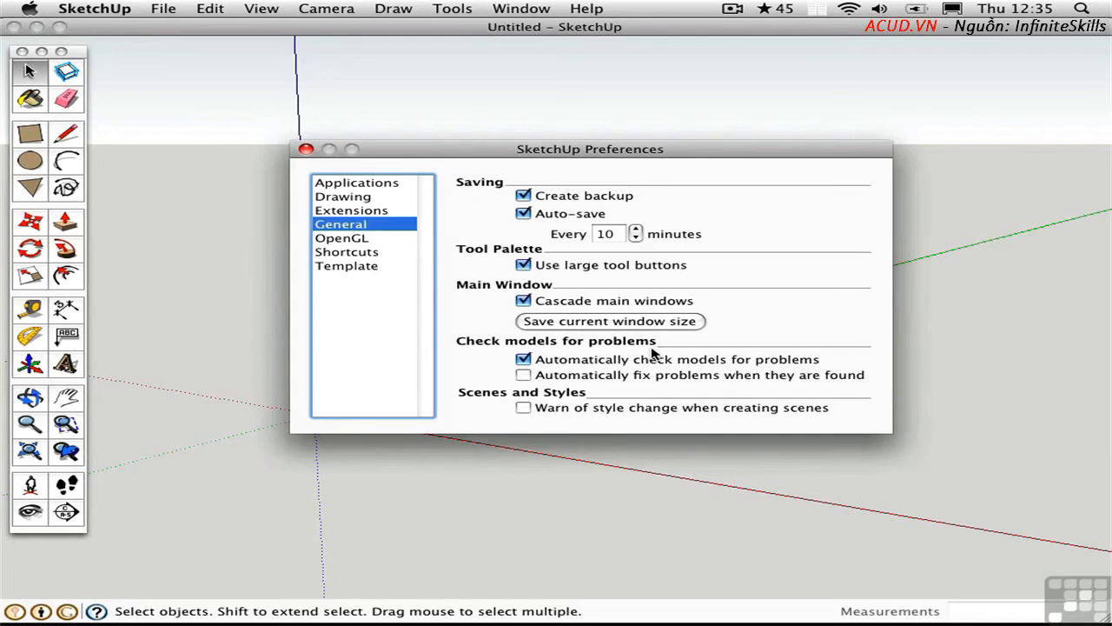
mouse_move(373, 248)
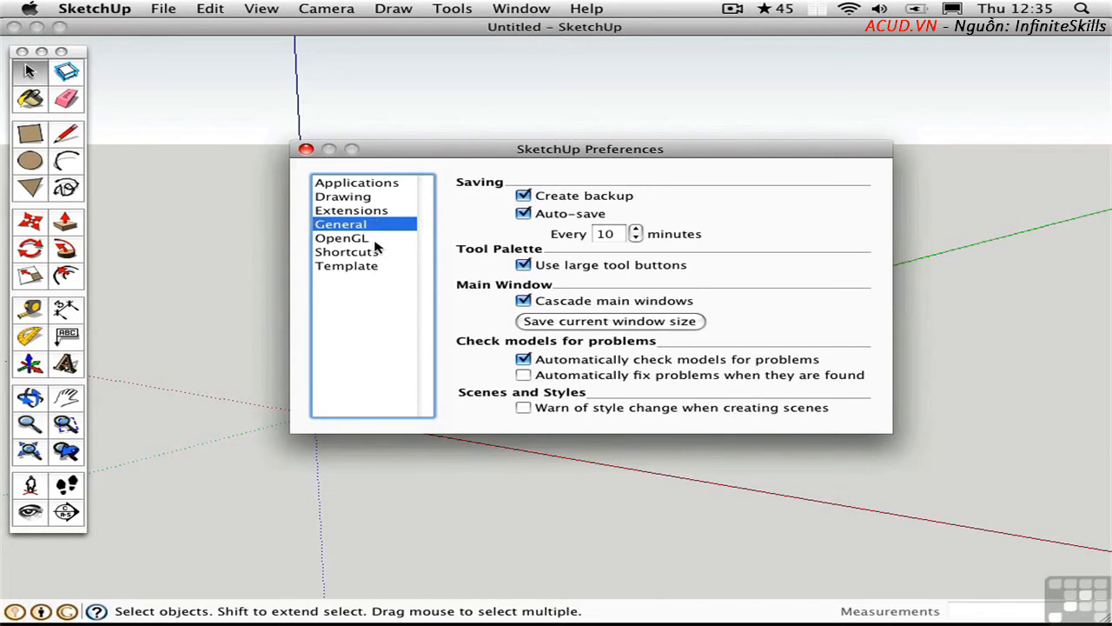
click(341, 237)
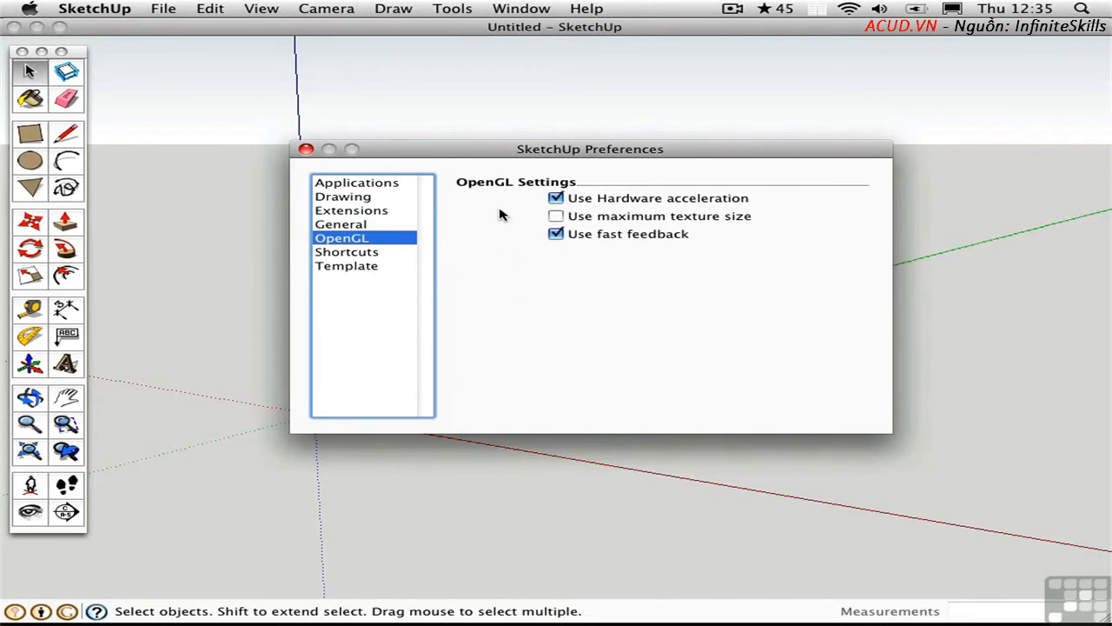
click(346, 251)
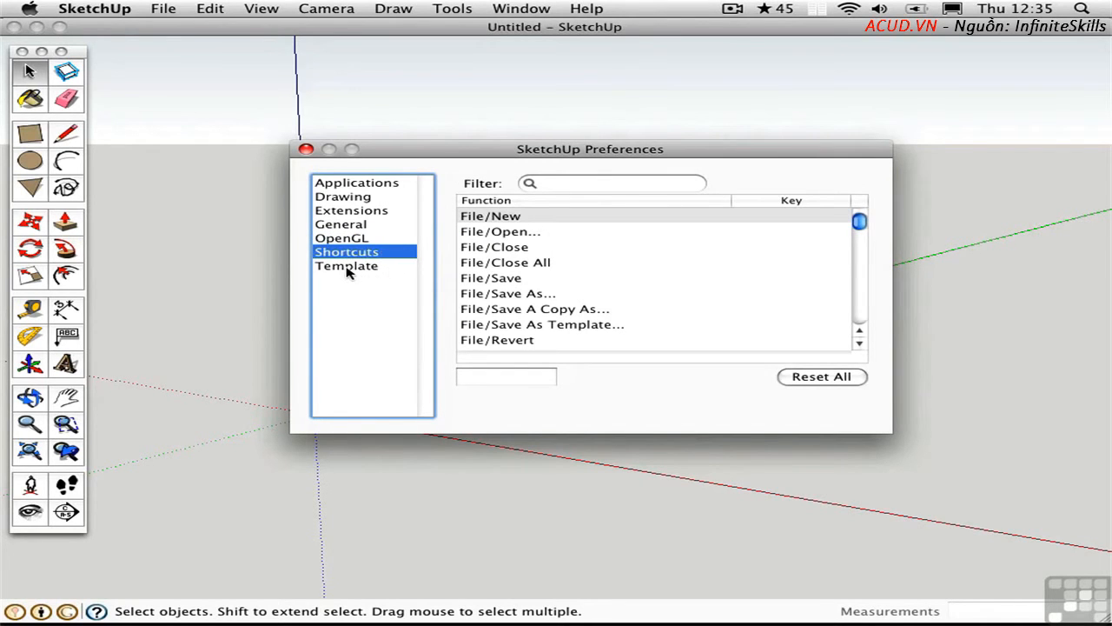
click(347, 265)
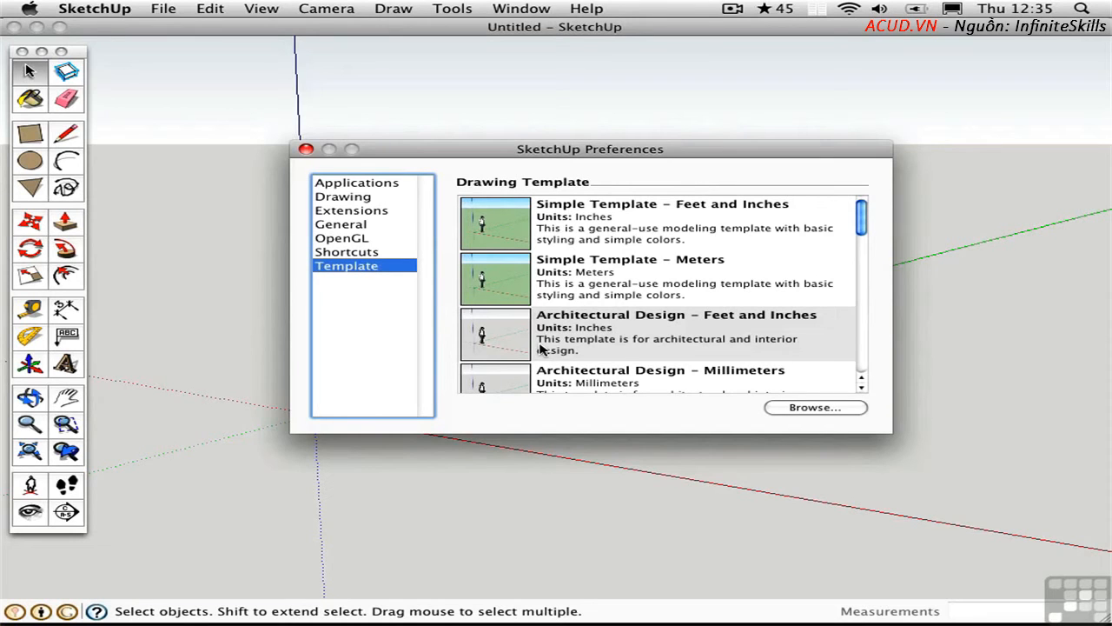
mouse_move(685, 328)
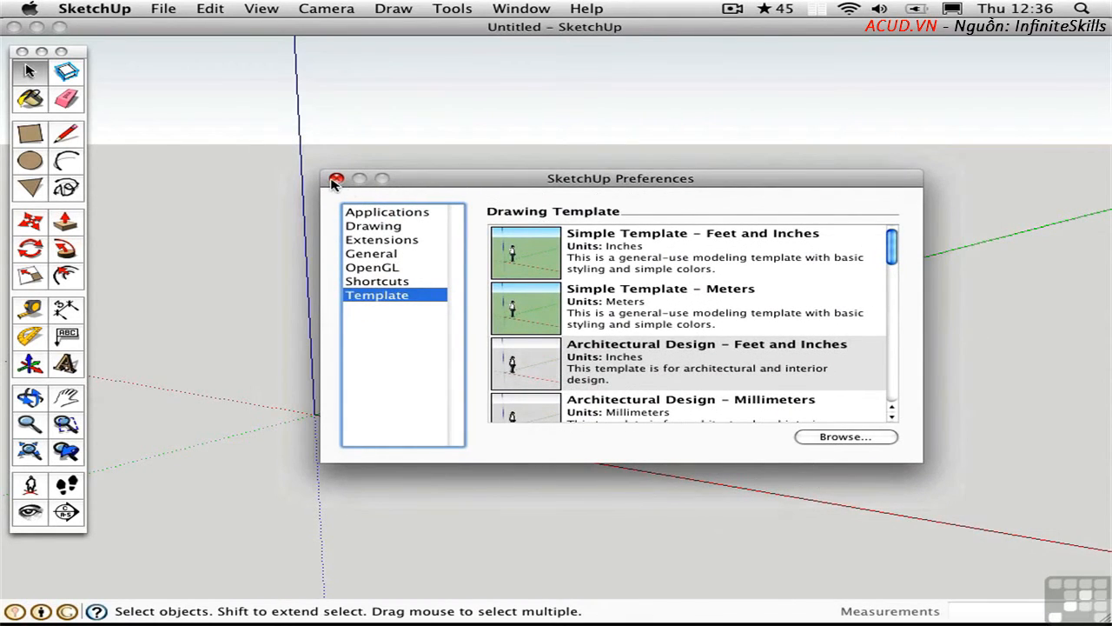
Delete the scale figure and turn off Sky in the style's background settings
click(337, 178)
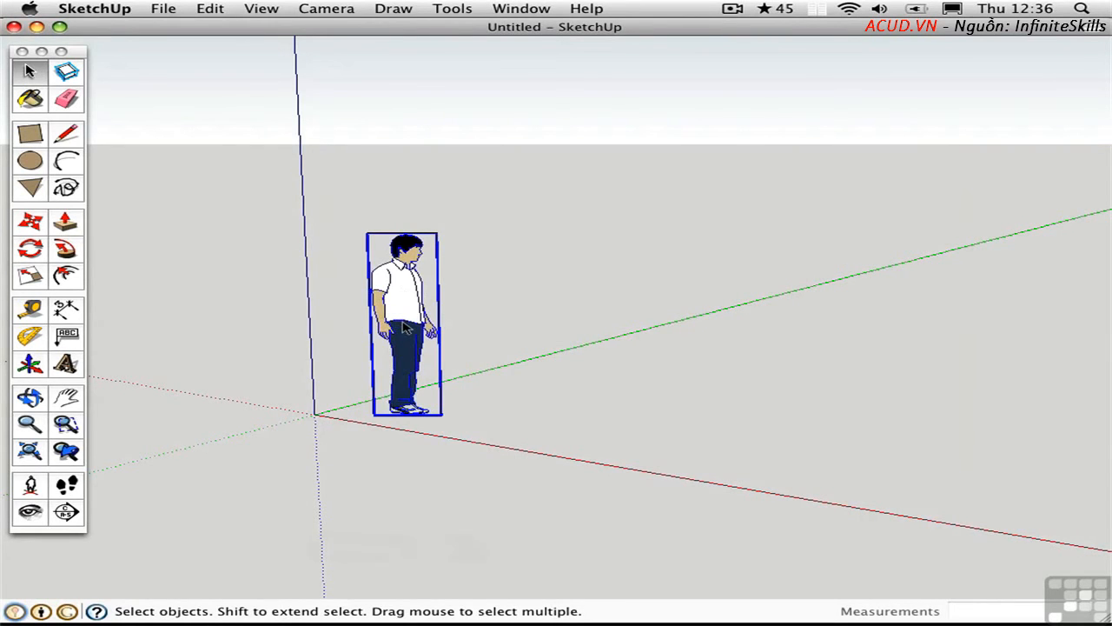
key(Delete)
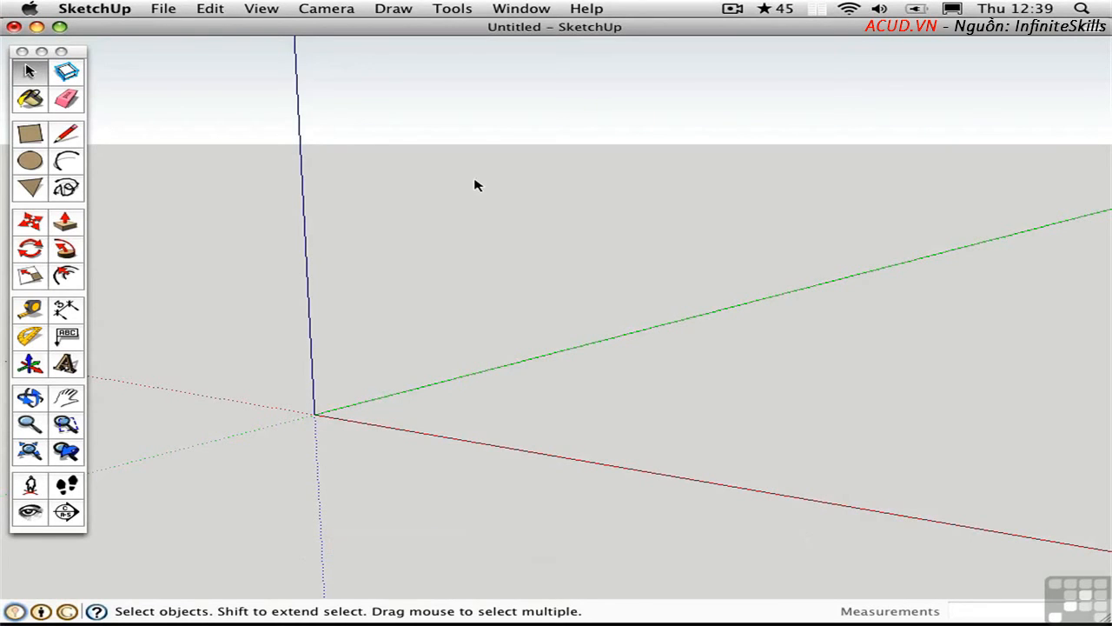
mouse_move(518, 9)
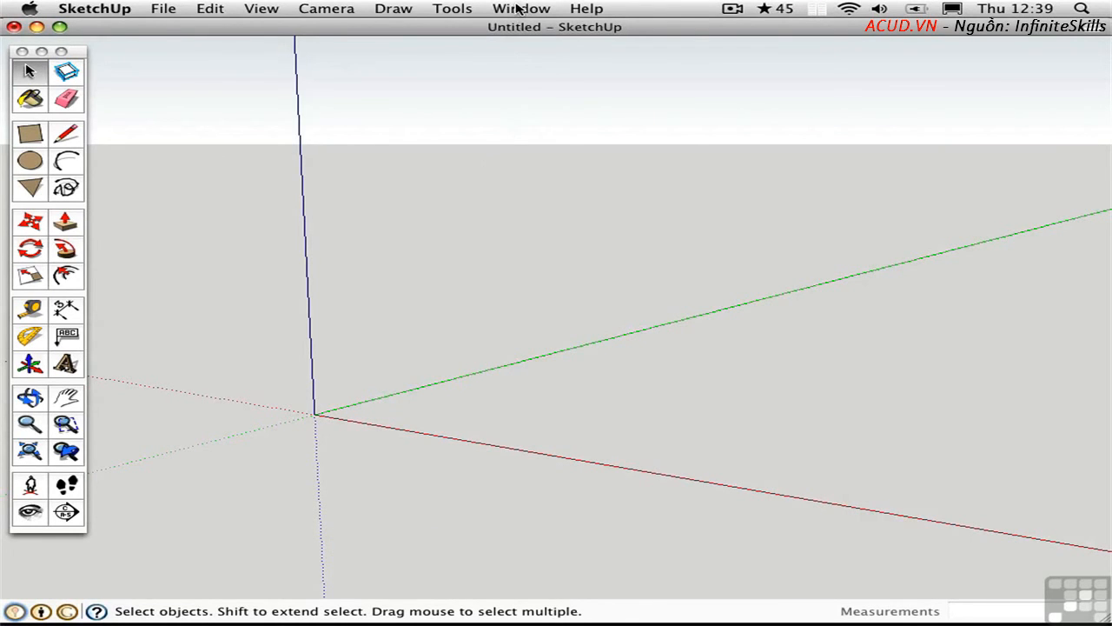
click(521, 7)
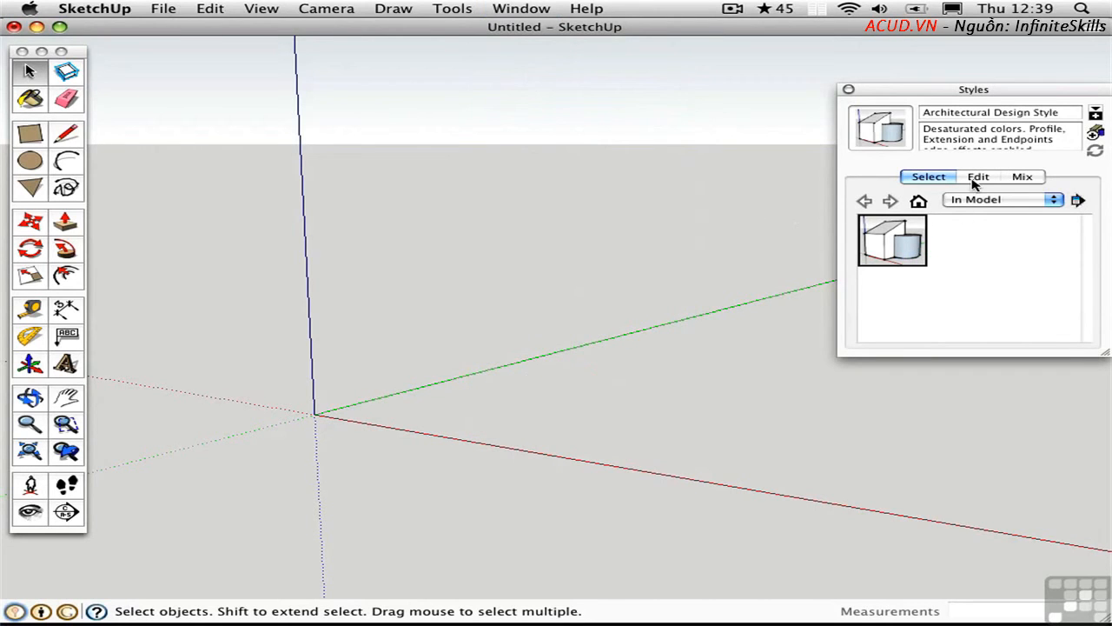
click(978, 176)
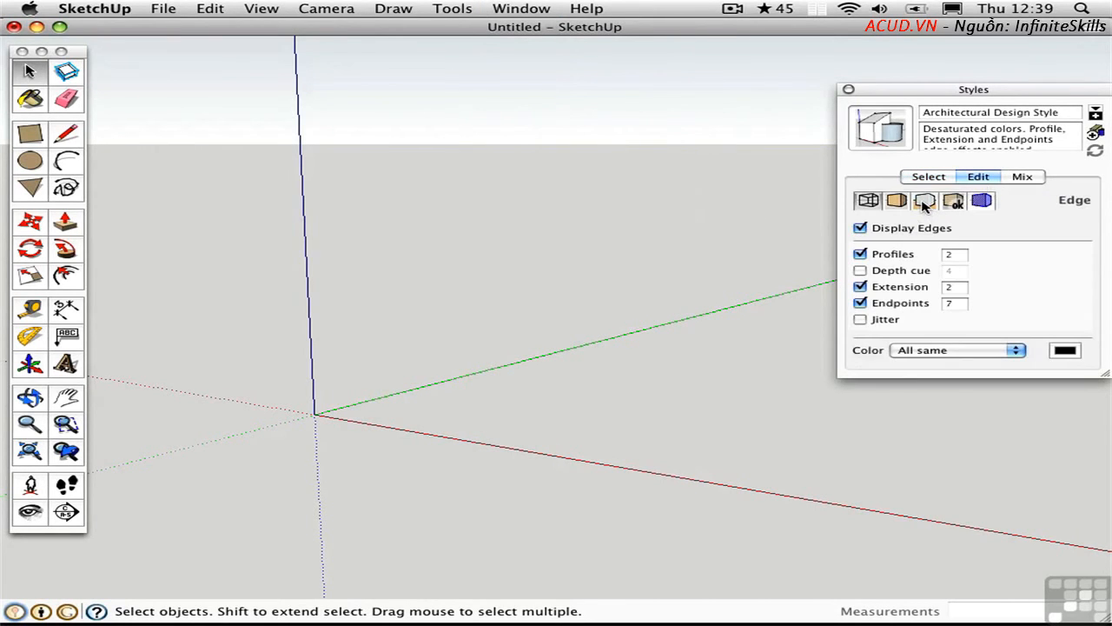
click(925, 200)
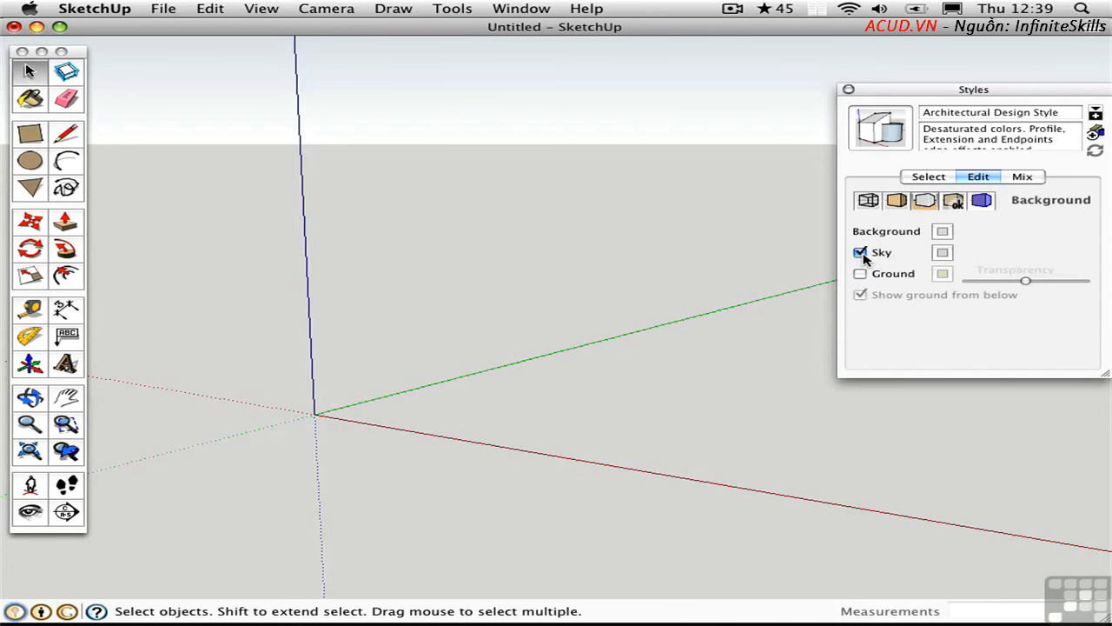
click(859, 252)
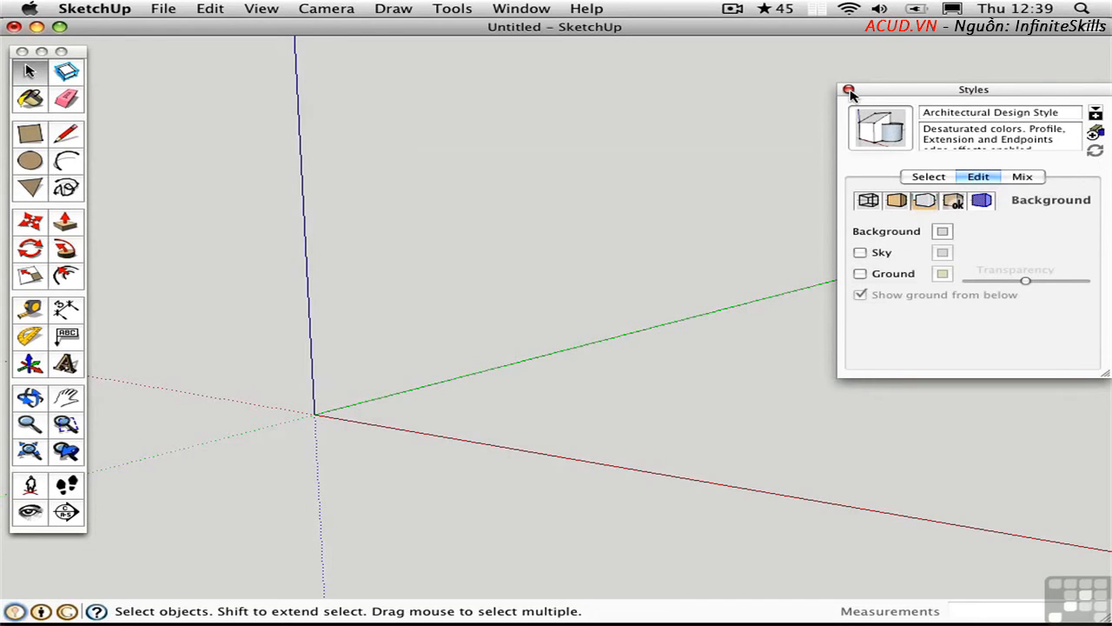
click(849, 91)
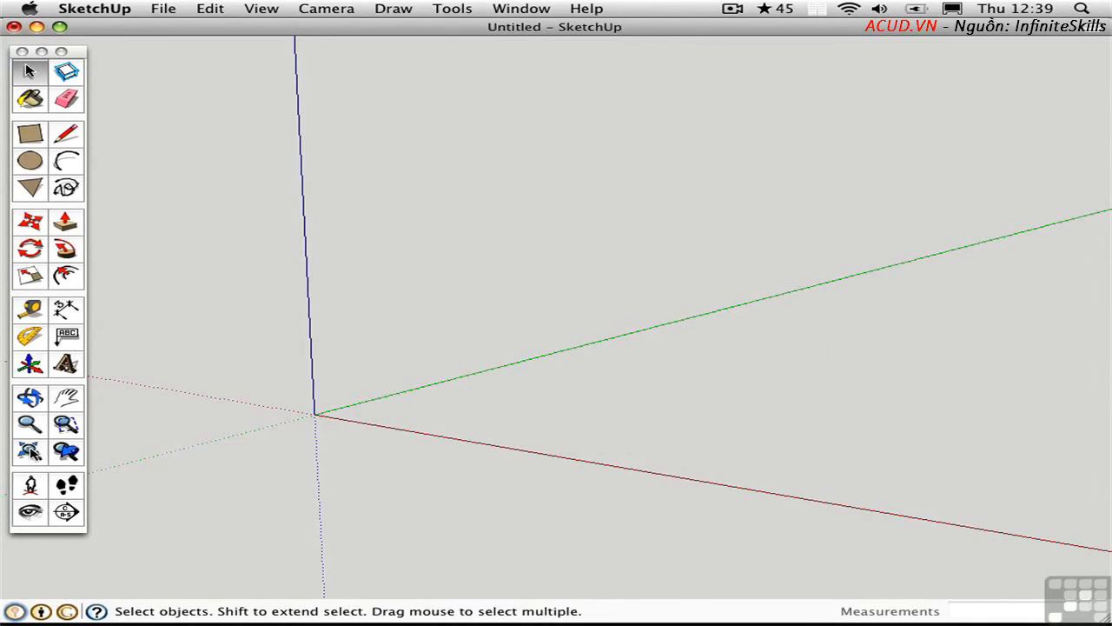
Purge unused items in Model Info Statistics, dropping component definitions and materials to 0
click(521, 9)
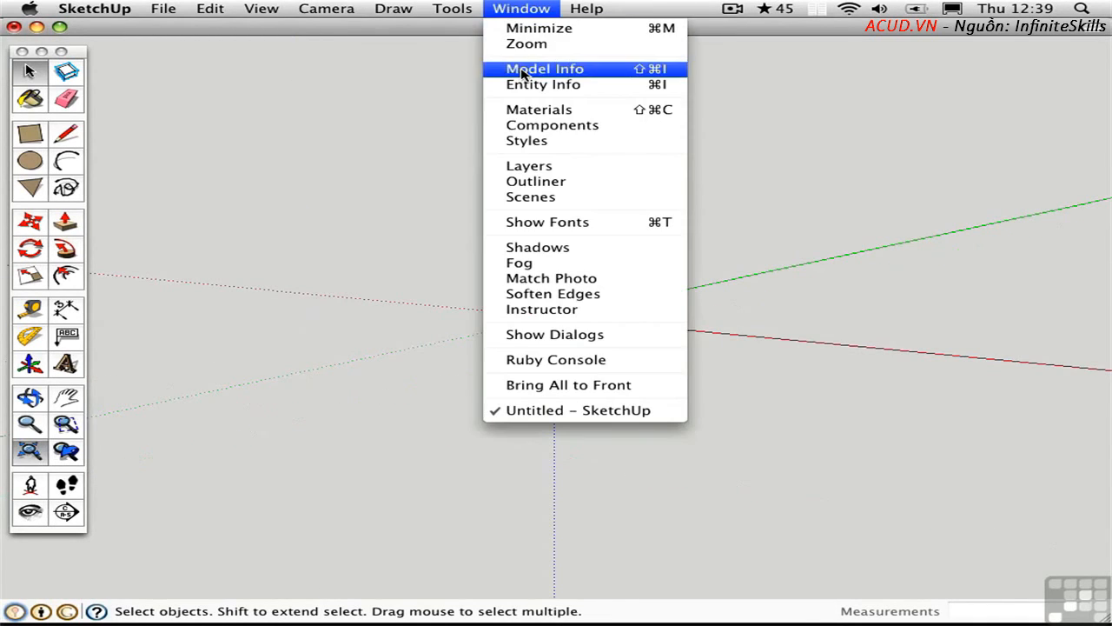
click(544, 68)
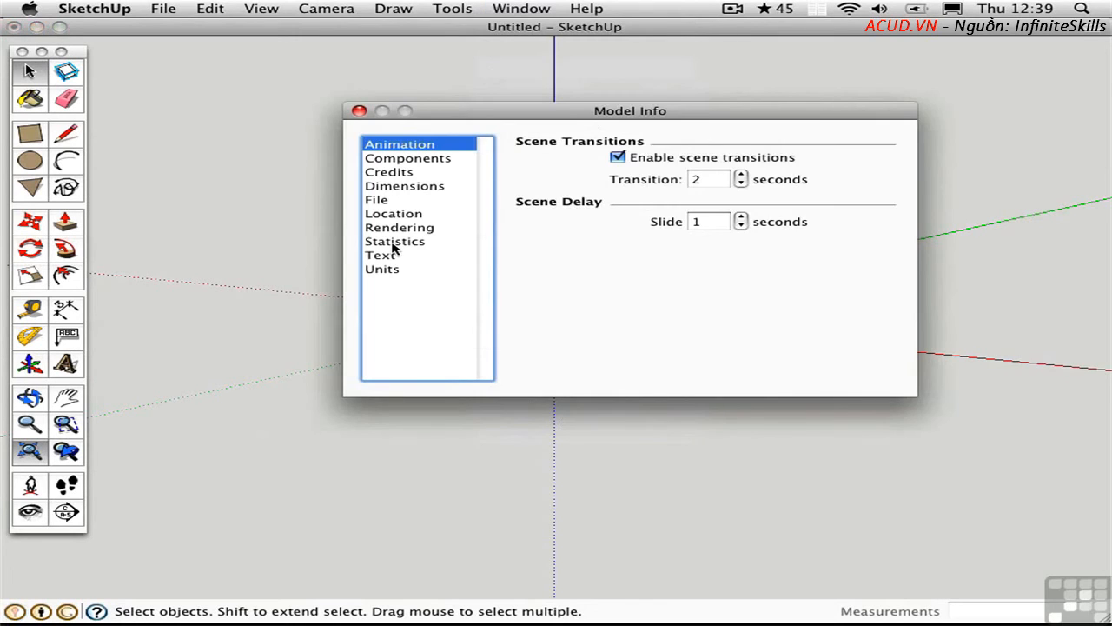
click(394, 241)
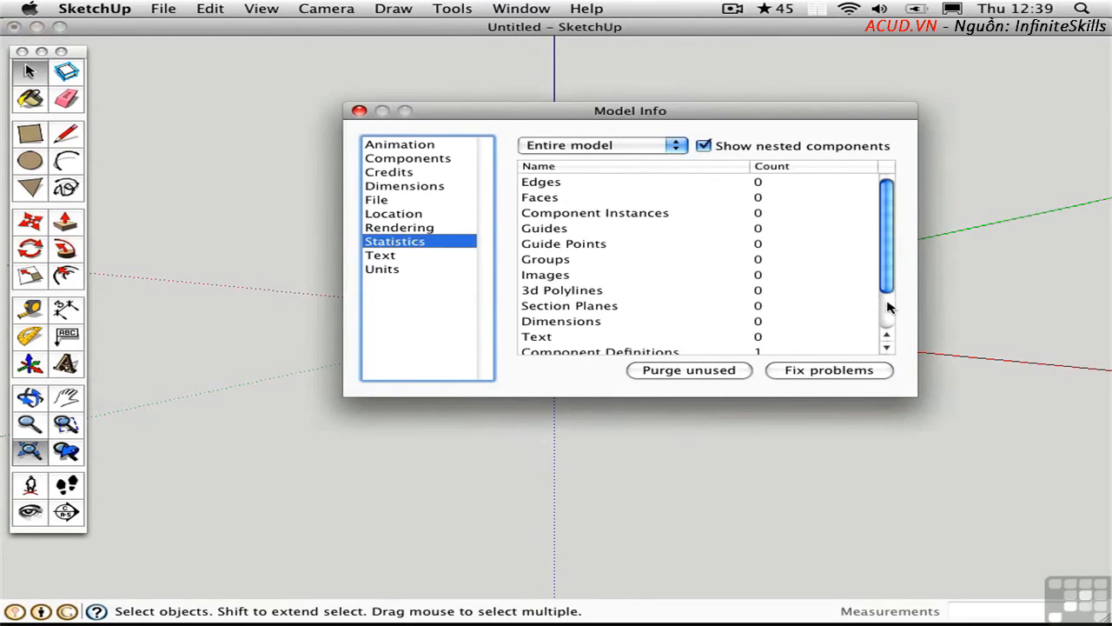
scroll(down, 3)
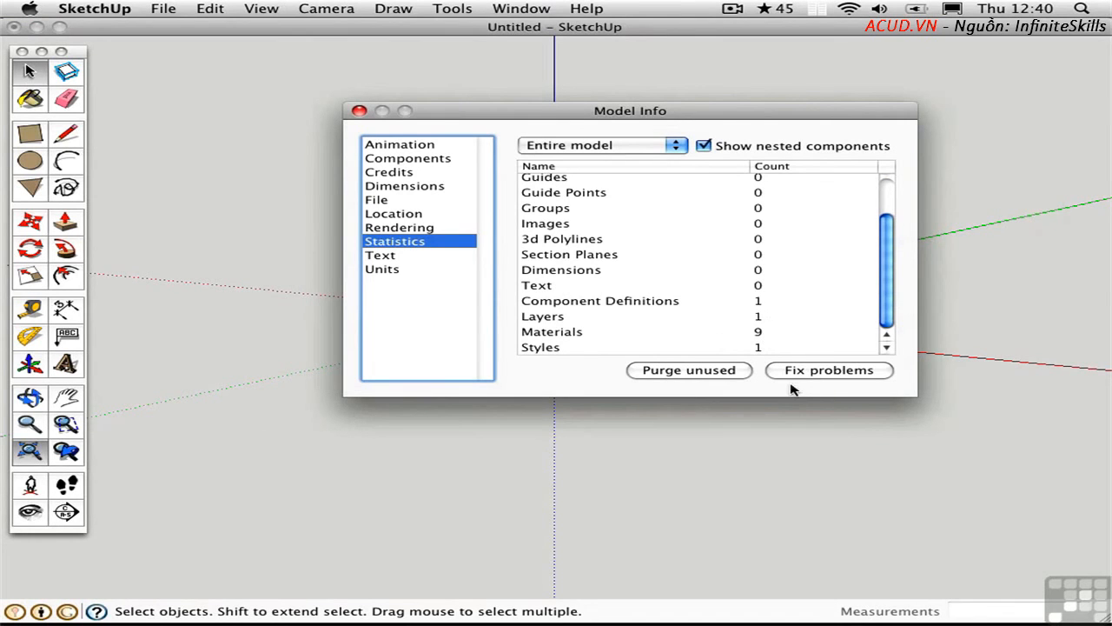
mouse_move(782, 361)
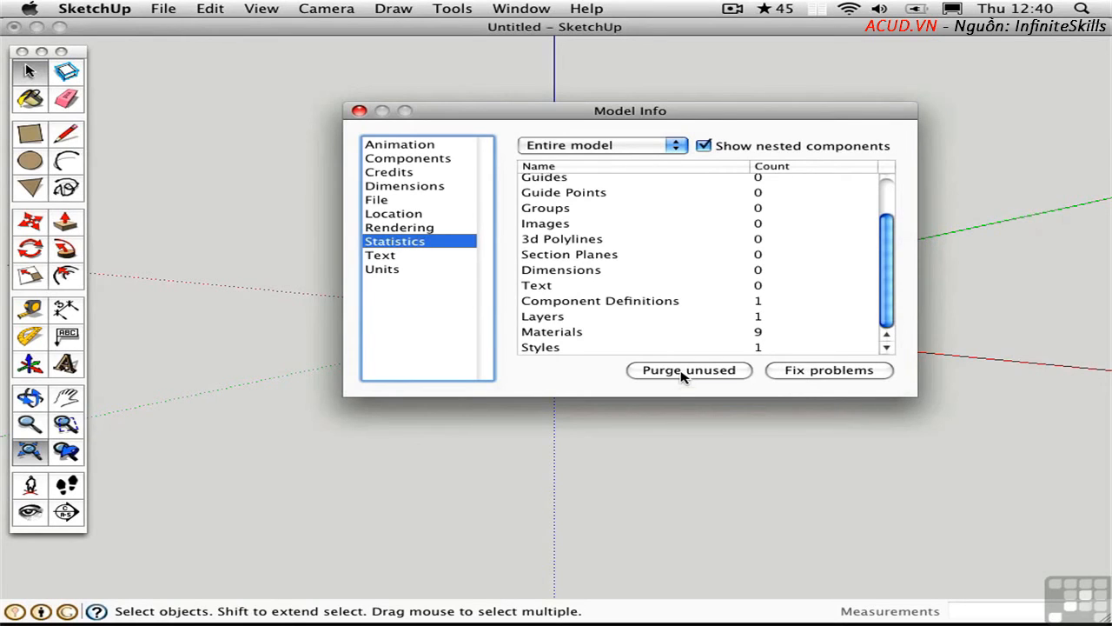
click(688, 369)
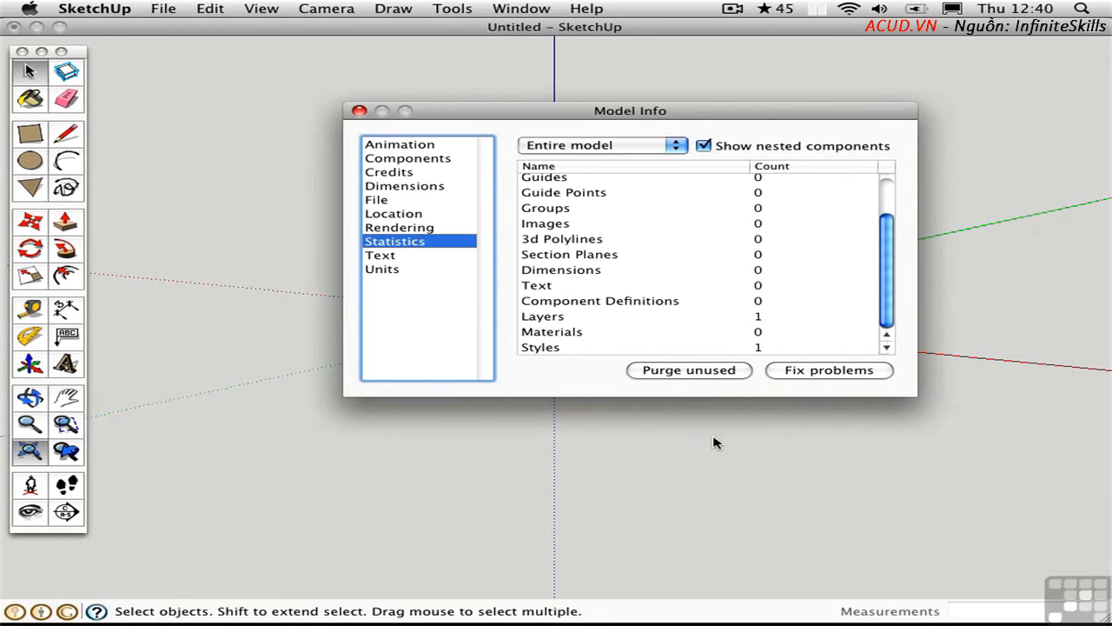
mouse_move(530, 265)
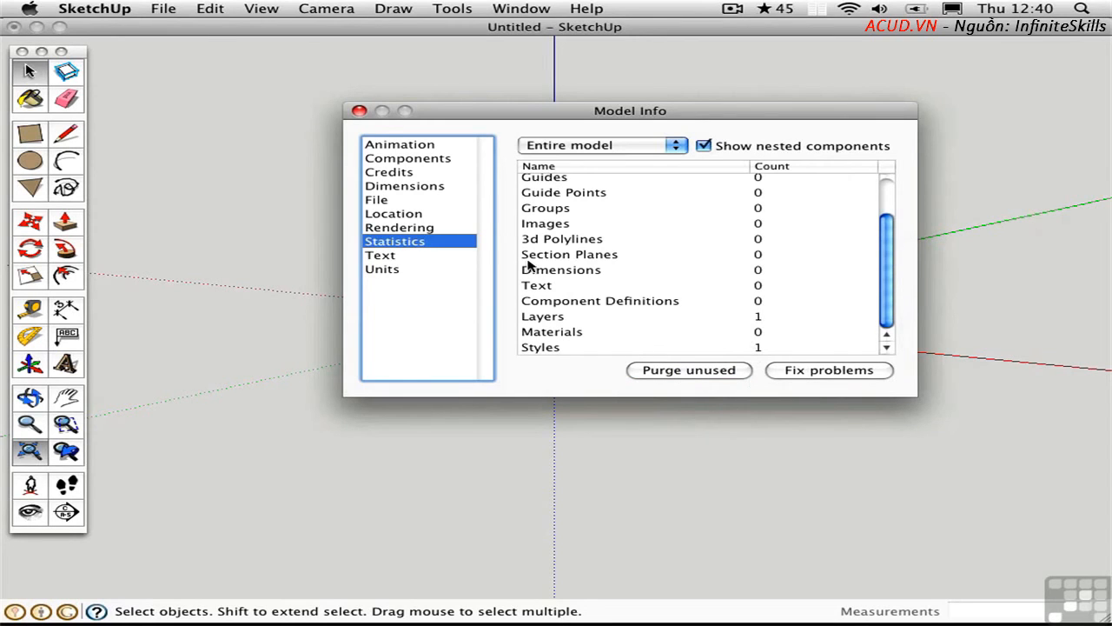
click(359, 111)
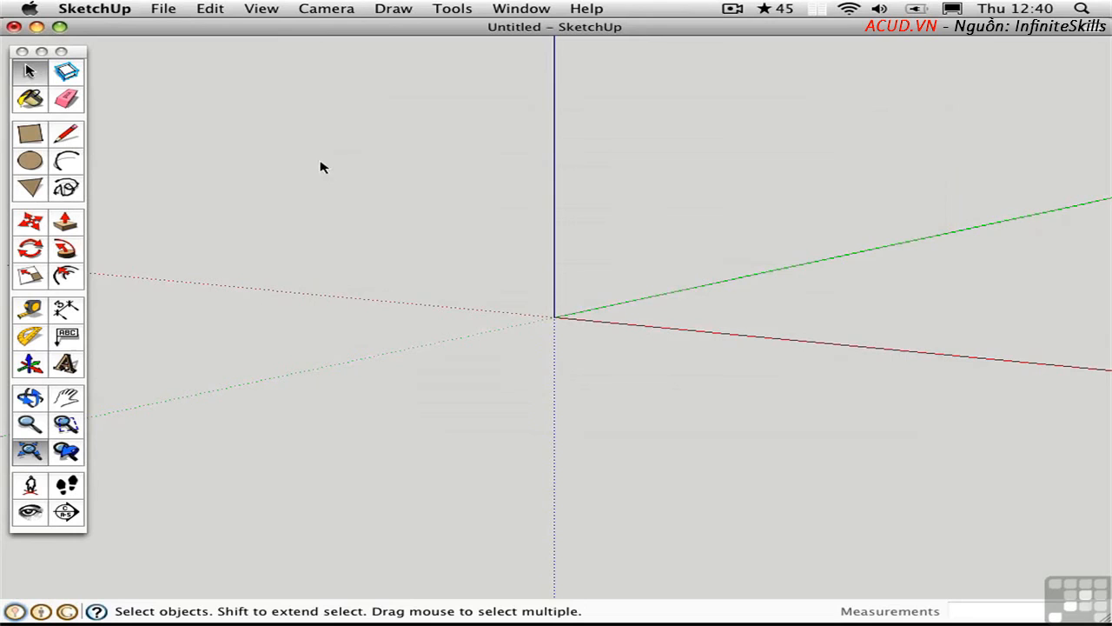
mouse_move(163, 9)
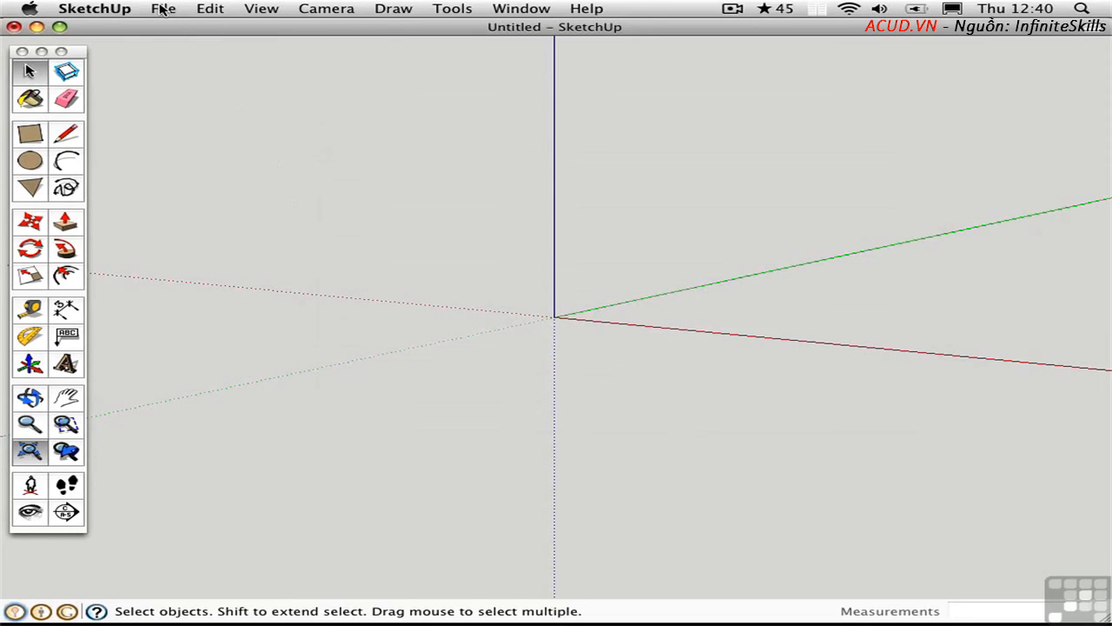
Save the model as default template 'My Design Template', then start a new model
click(163, 8)
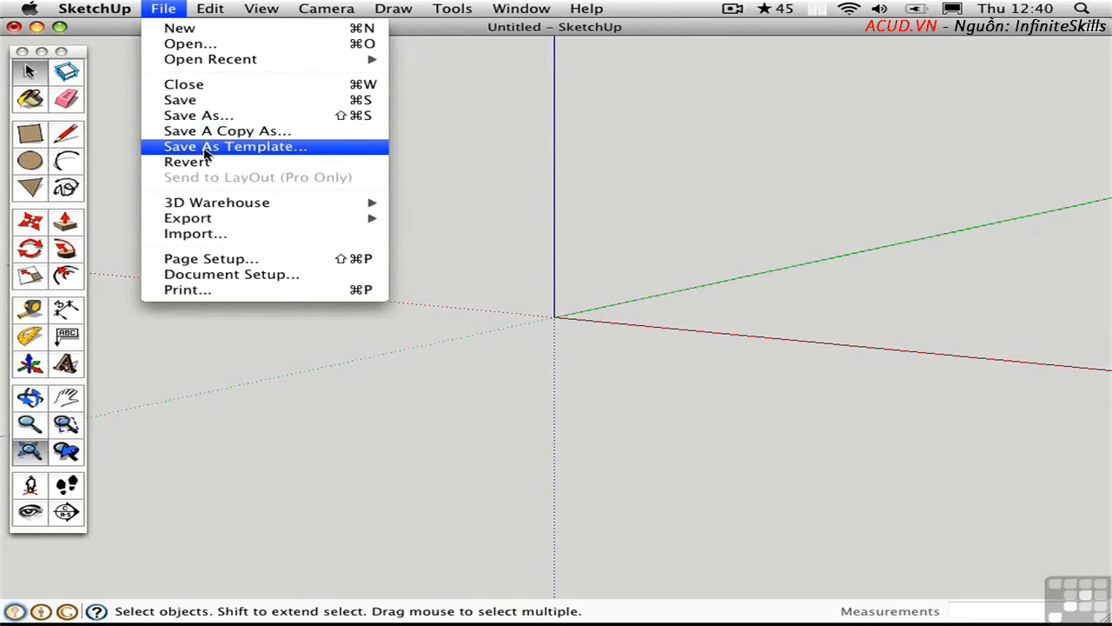
click(235, 146)
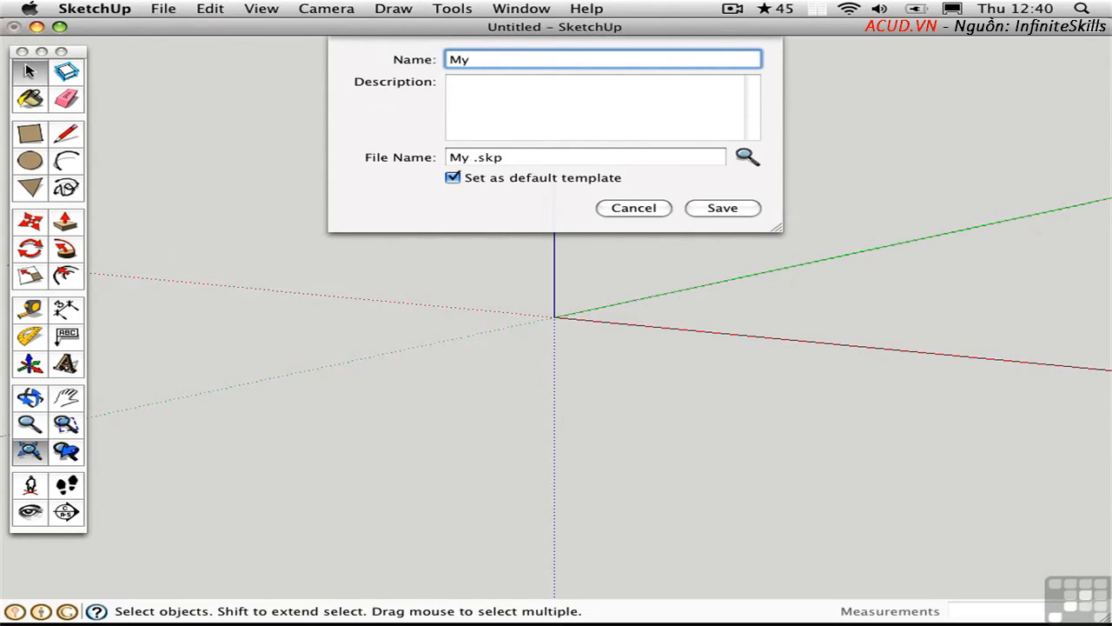
text(Design Template)
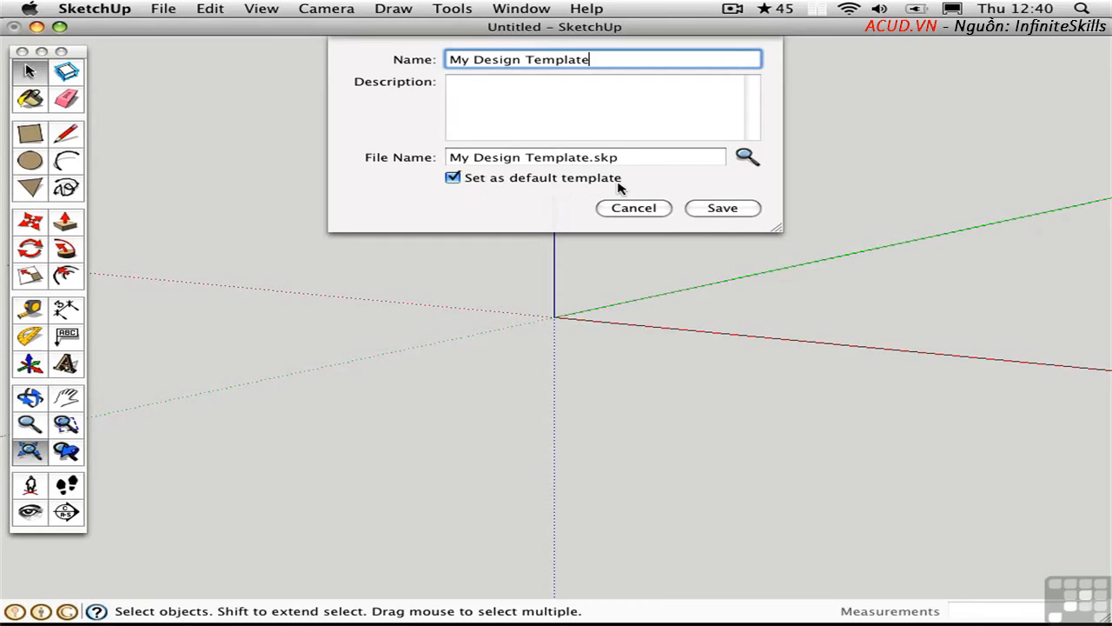
click(722, 208)
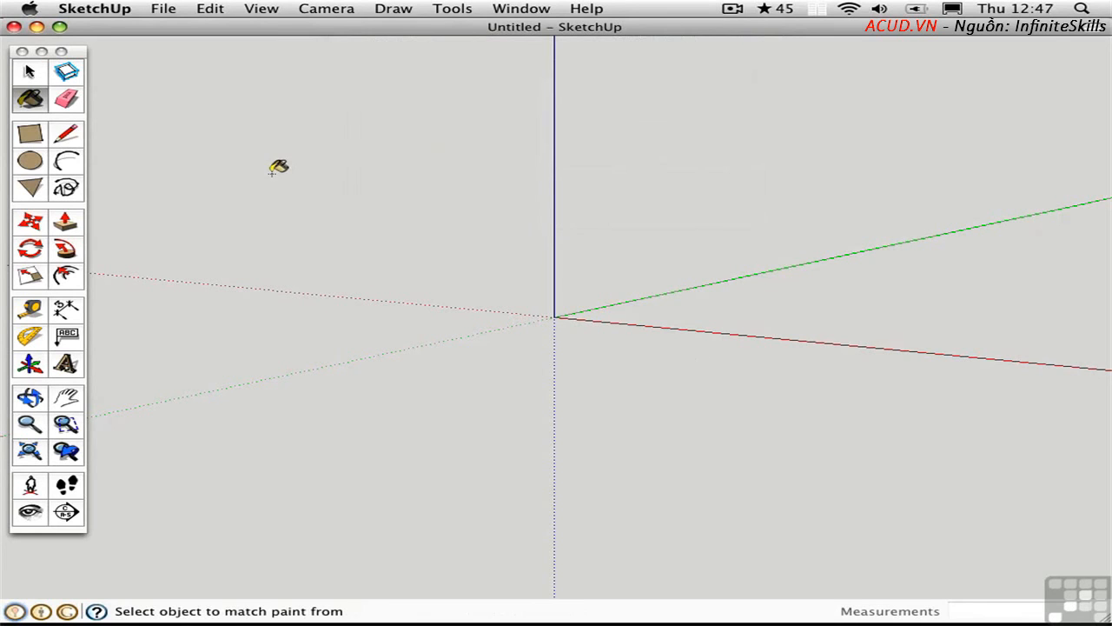
click(163, 9)
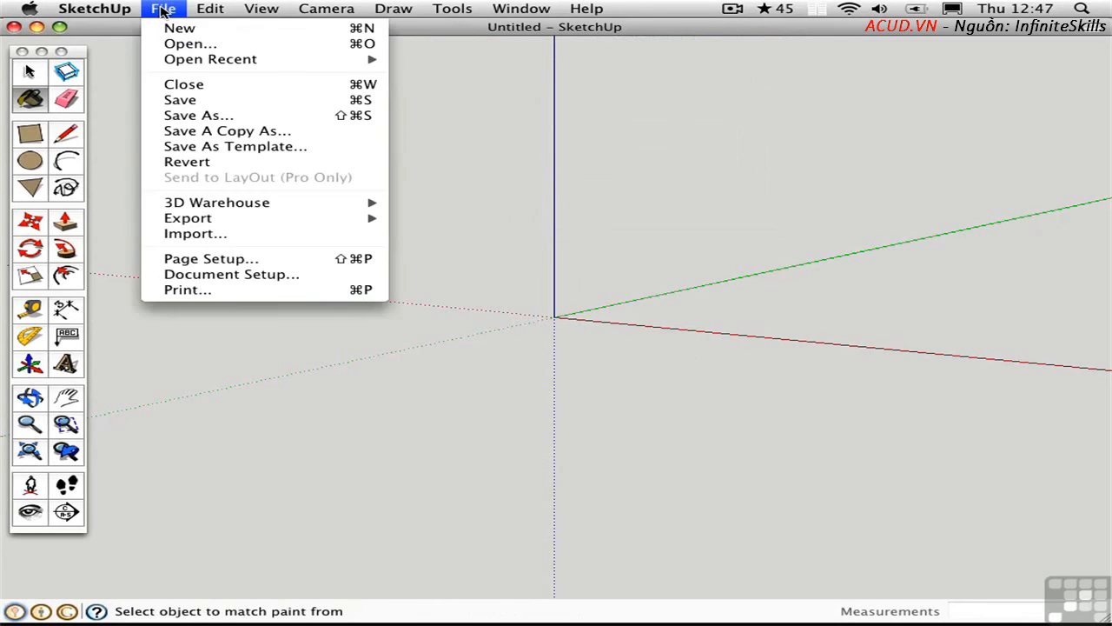
click(179, 27)
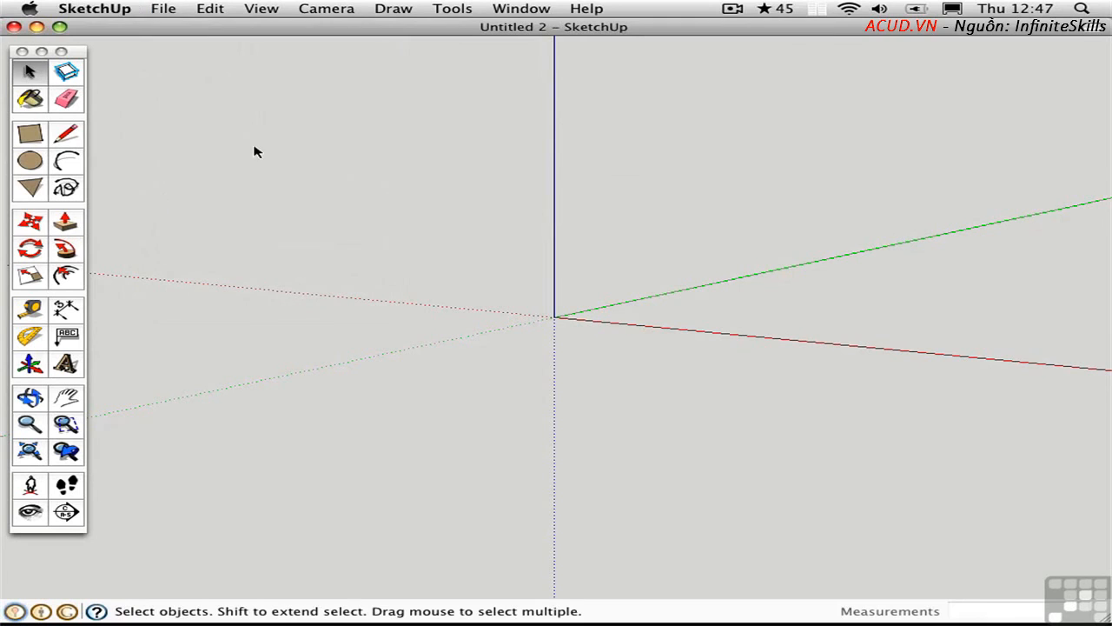
mouse_move(461, 30)
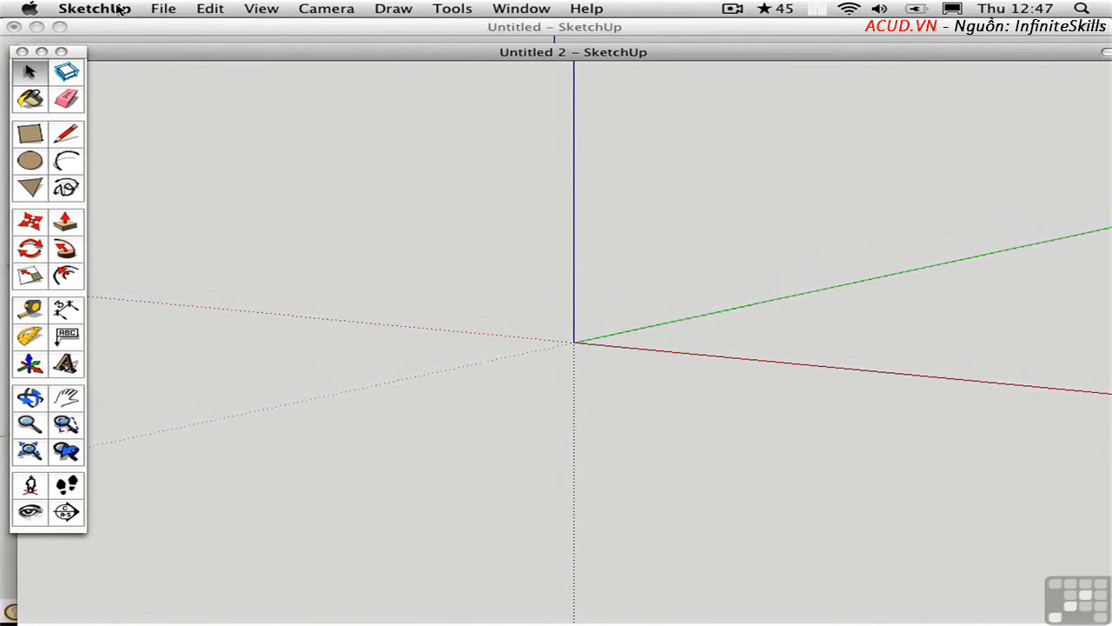
click(96, 8)
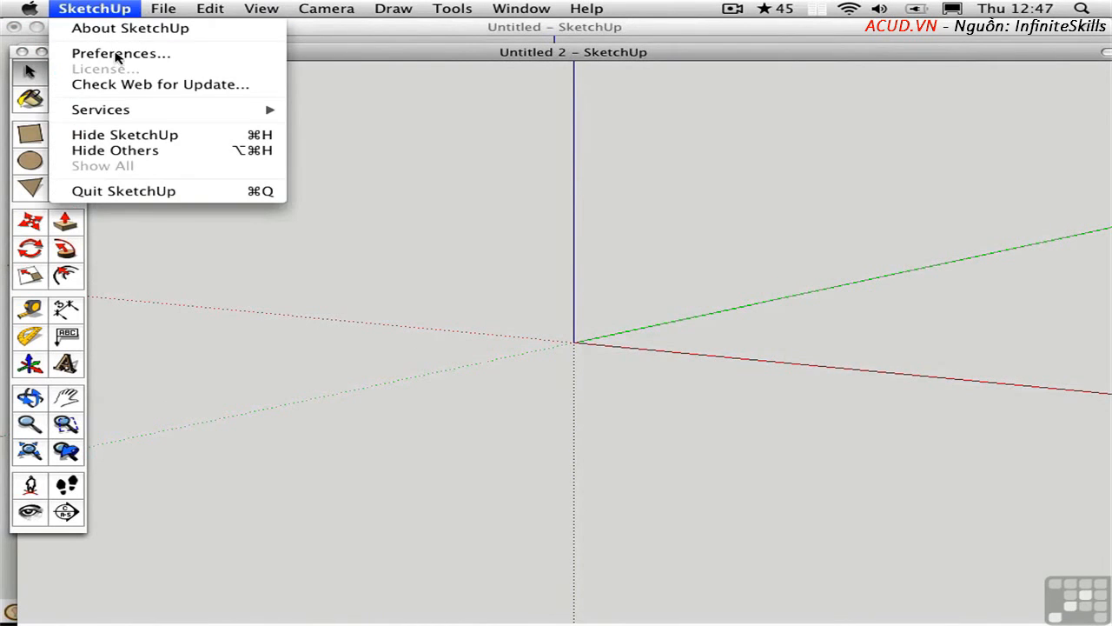
click(121, 53)
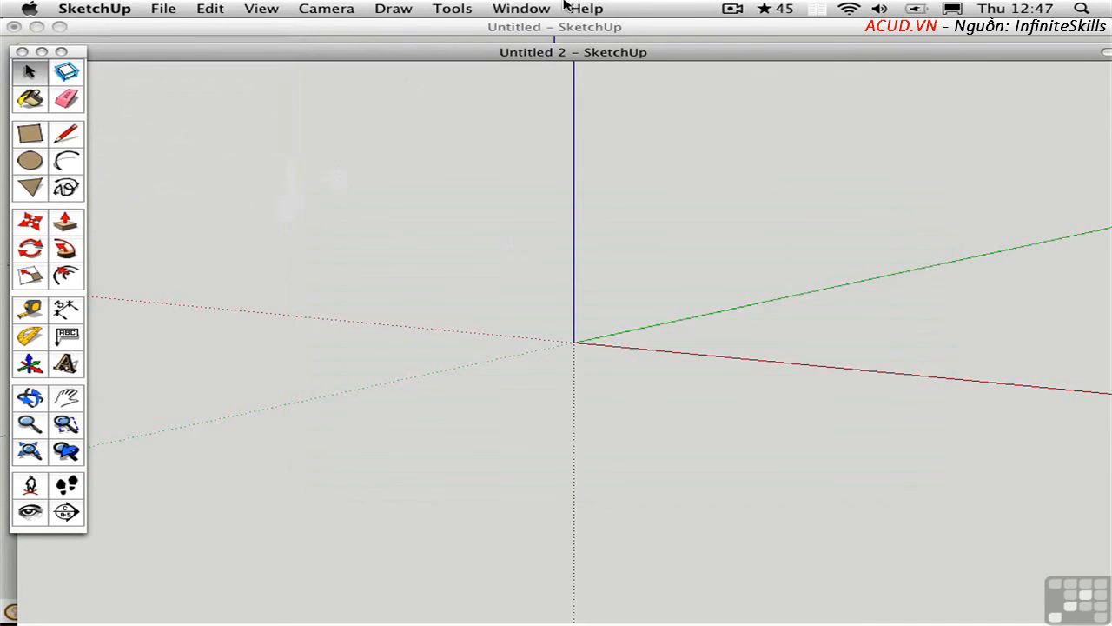
click(587, 8)
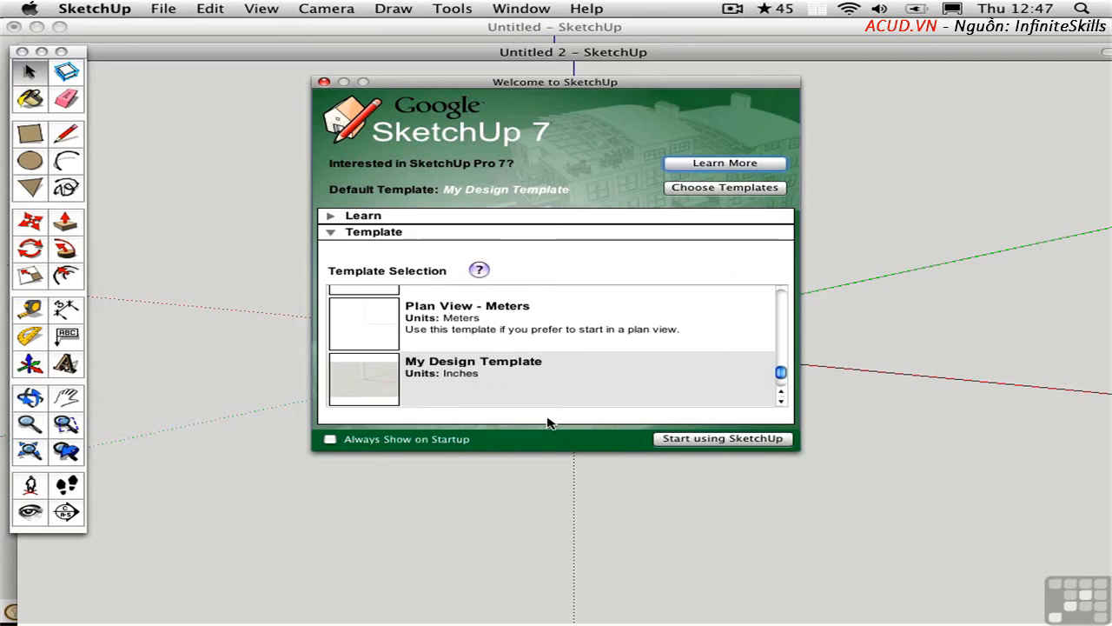
click(722, 438)
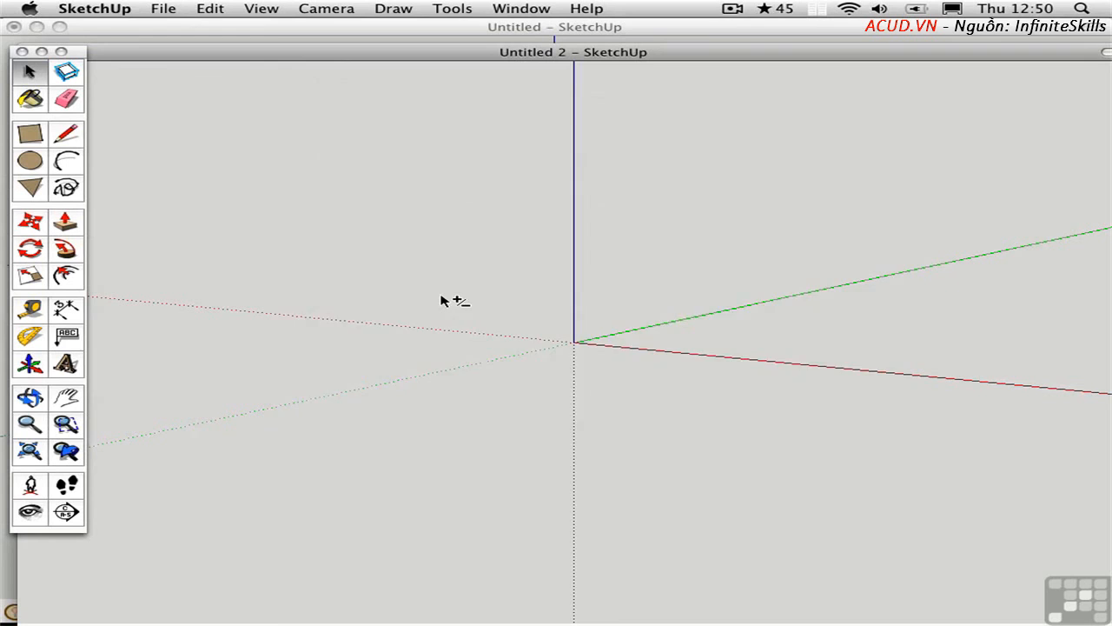
key(Shift+Cmd+I)
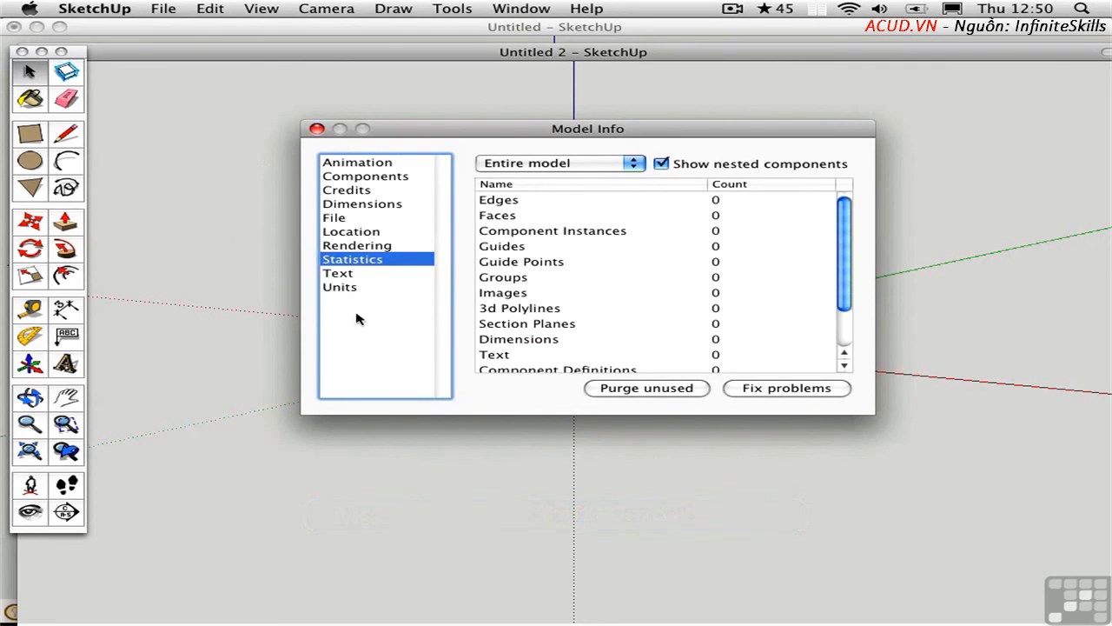
mouse_move(541, 67)
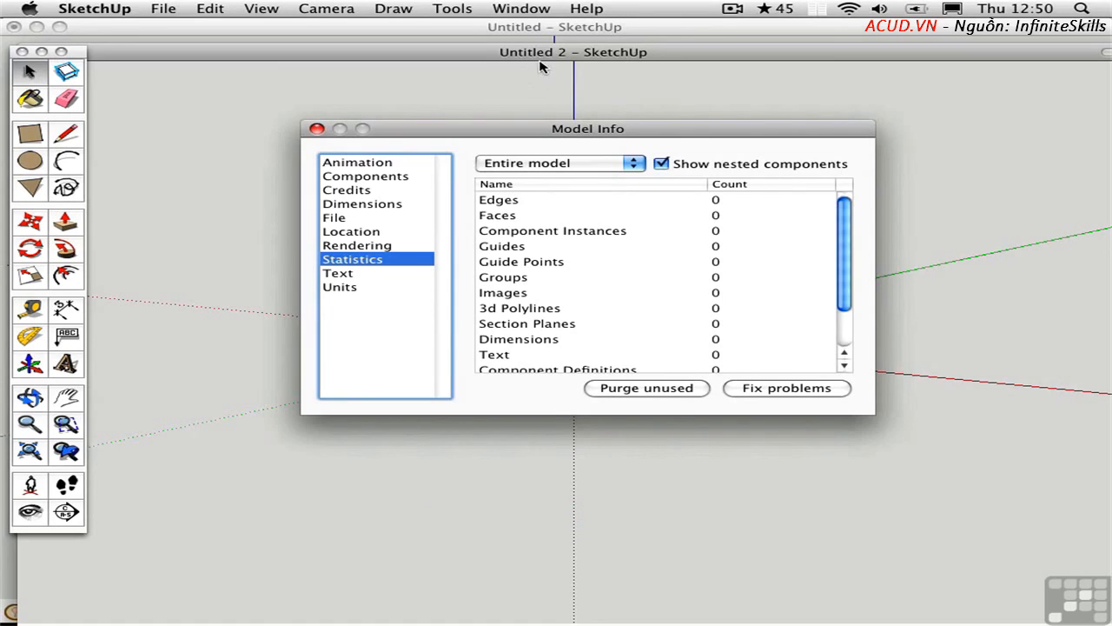
mouse_move(526, 63)
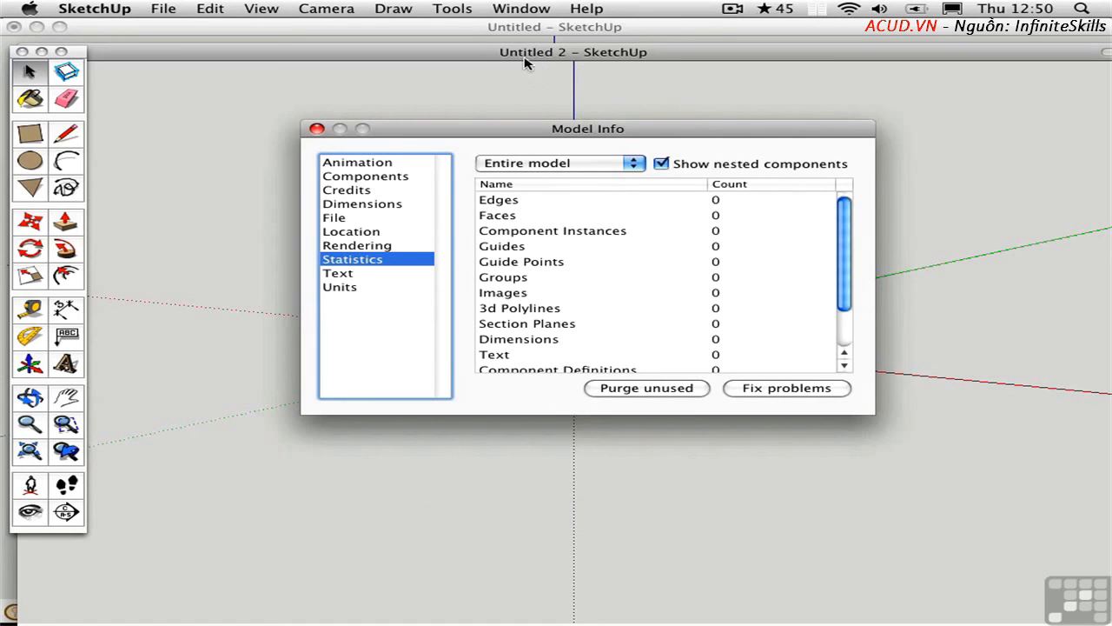
mouse_move(506, 108)
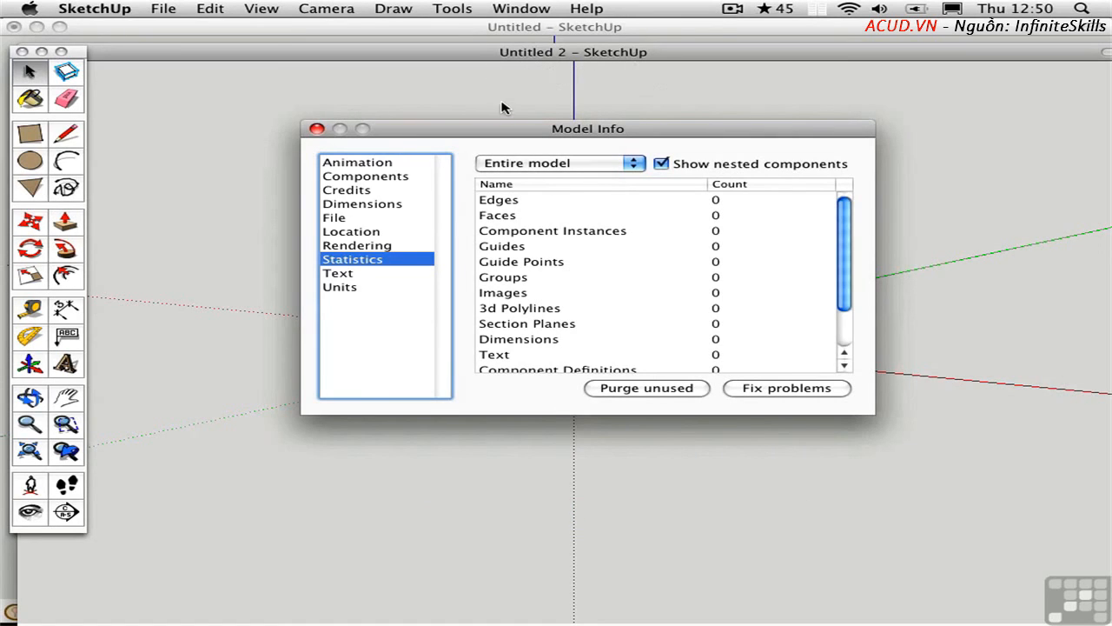
Page Model Info through Units and Credits to Location, showing Boulder (CO), USA
click(339, 287)
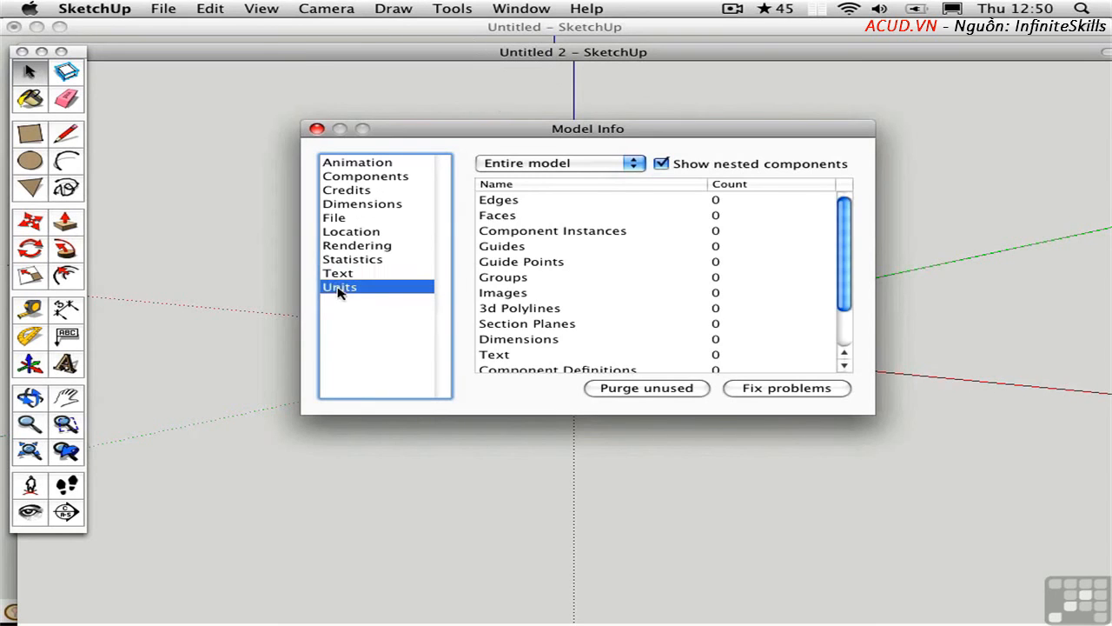
click(339, 287)
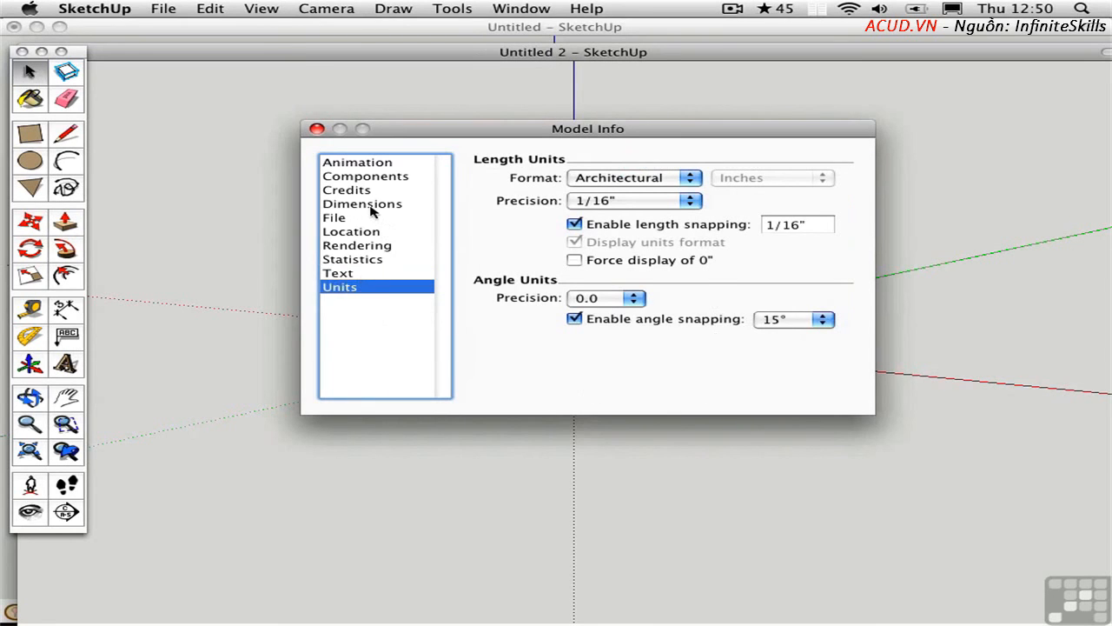
mouse_move(360, 209)
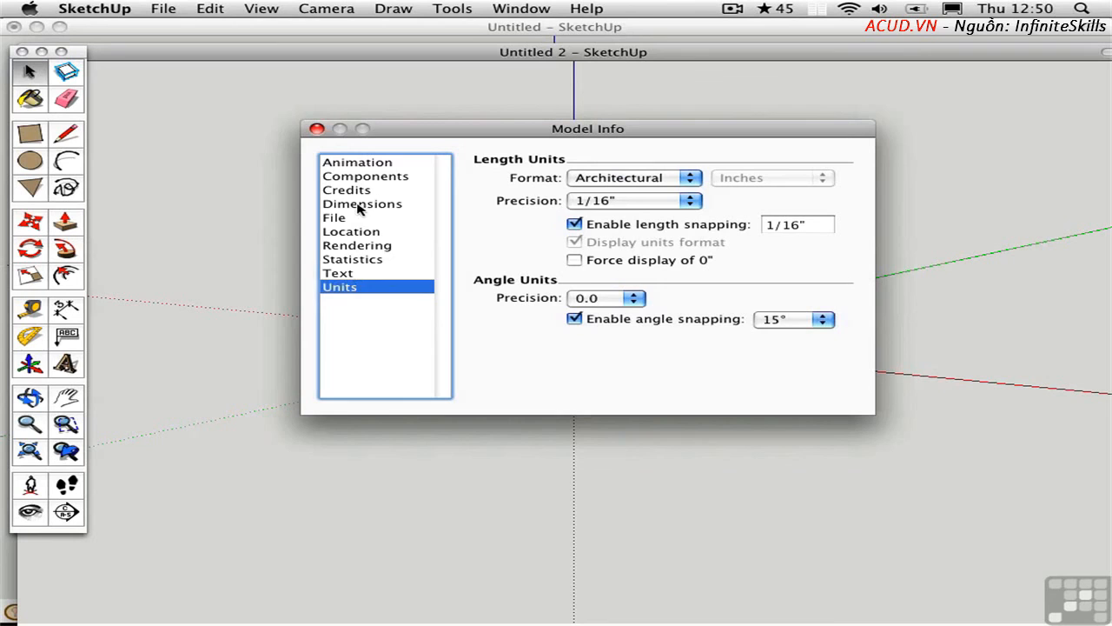
click(347, 189)
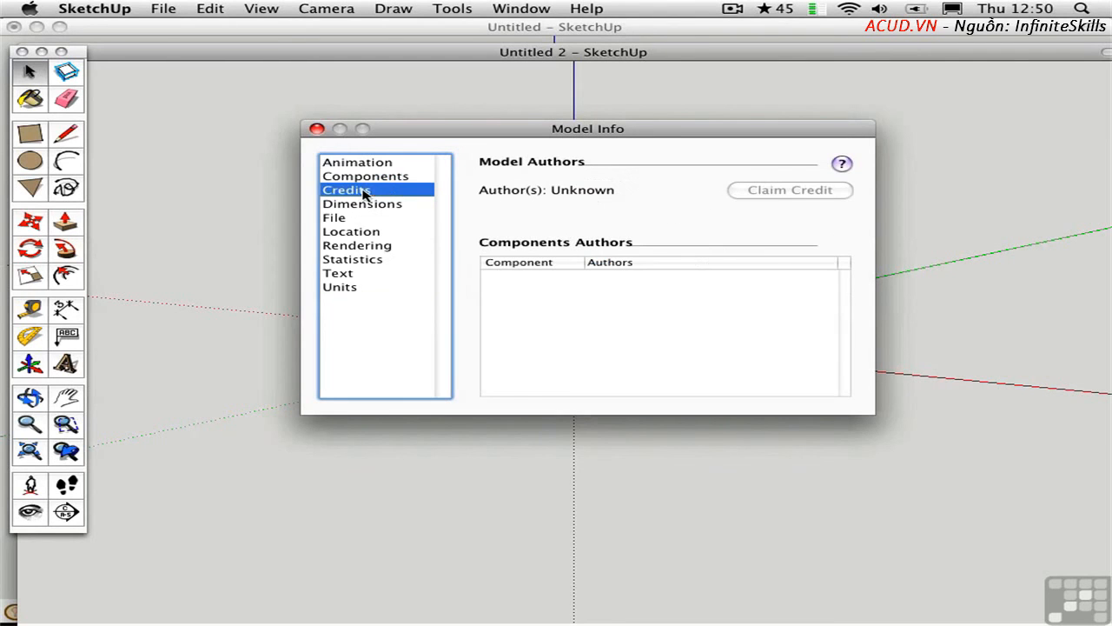
mouse_move(339, 243)
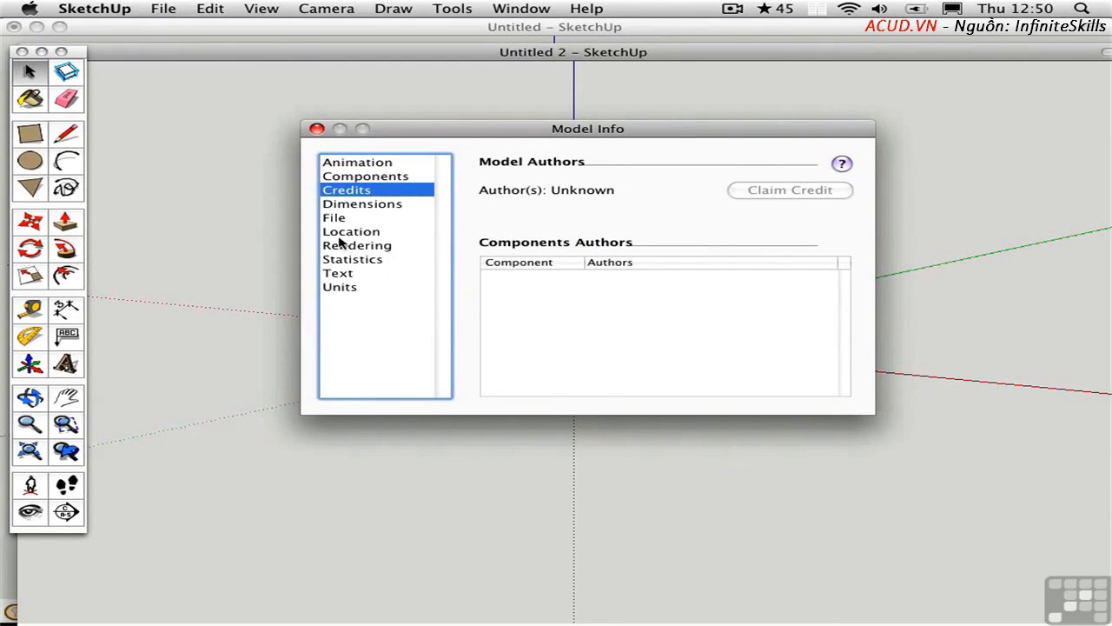
click(351, 231)
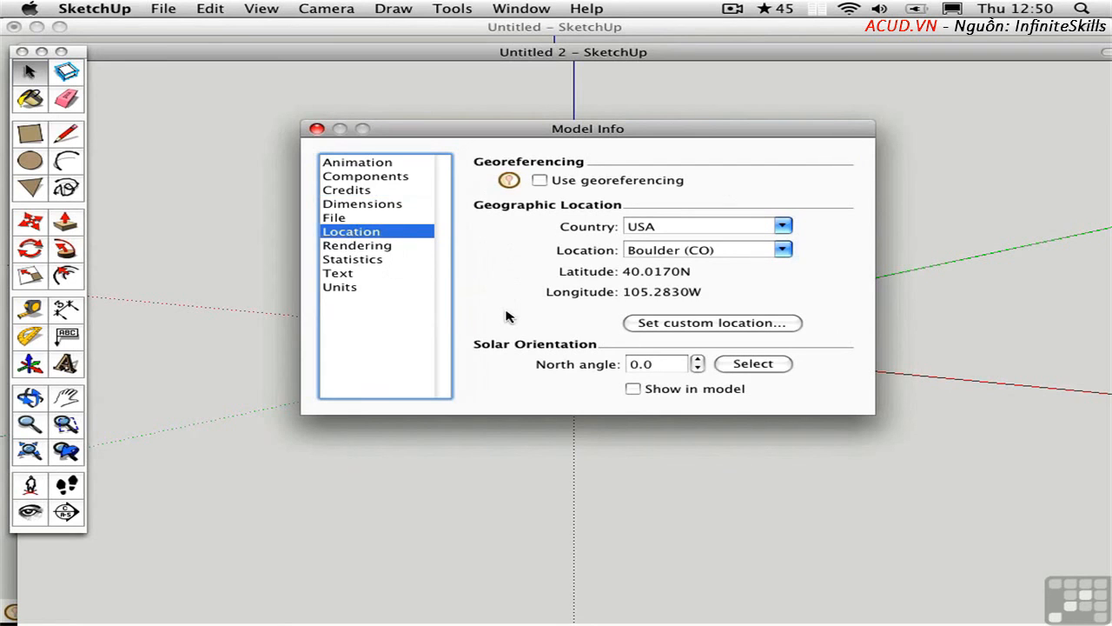